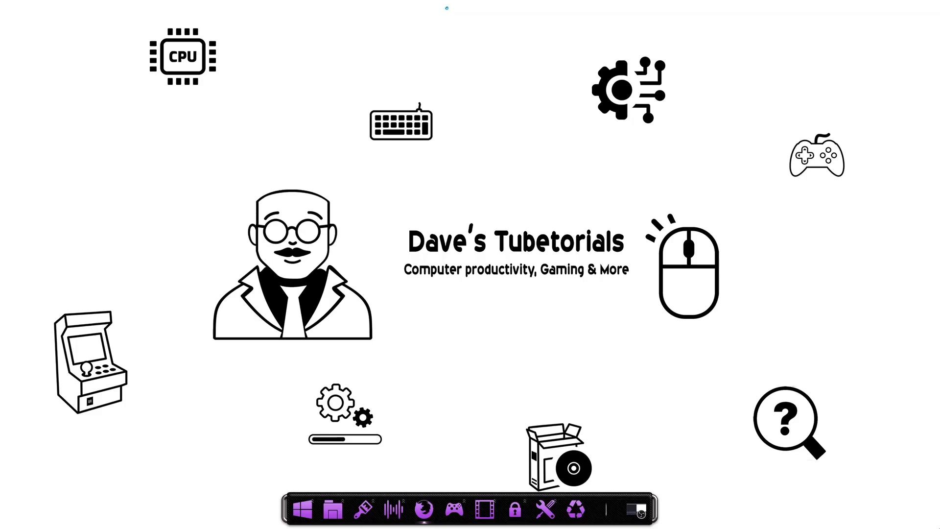
mouse_move(490, 480)
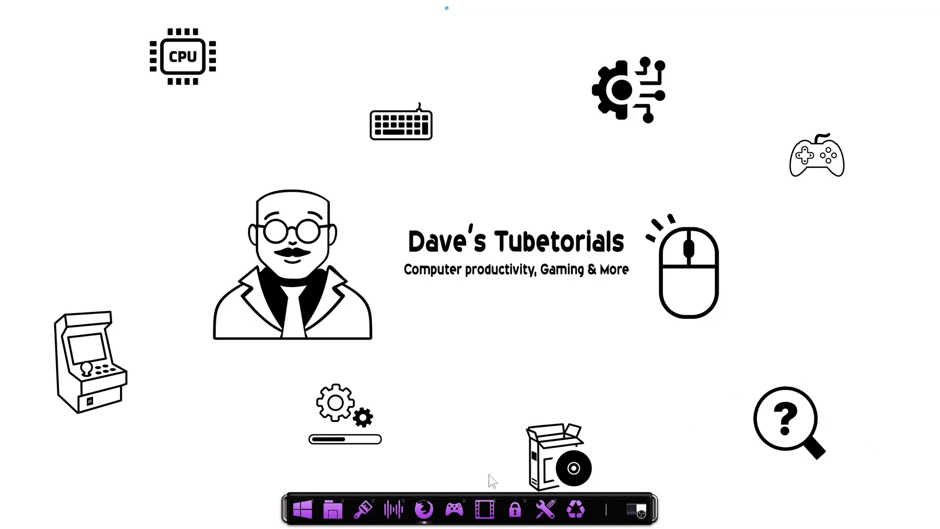
Search Firefox for 'stella' and open the stella-emu.github.io result
click(420, 511)
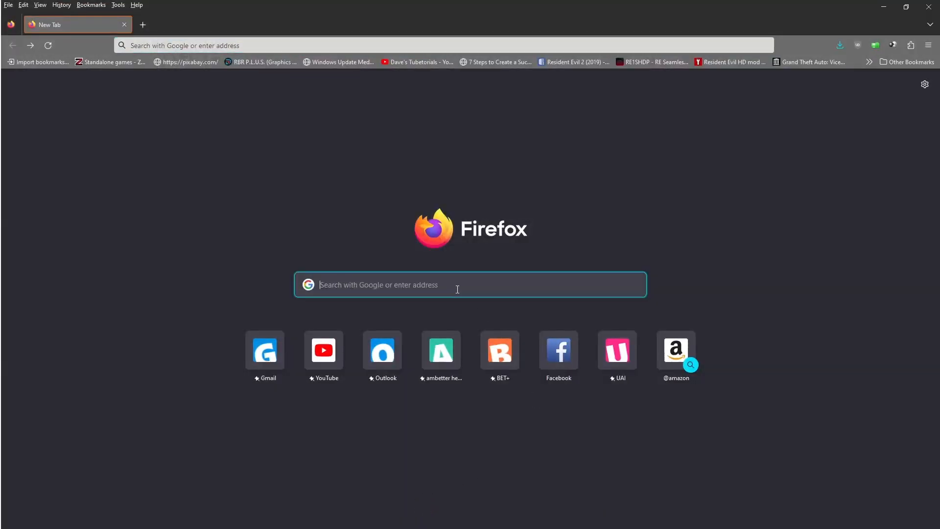
text(stella emulaotr)
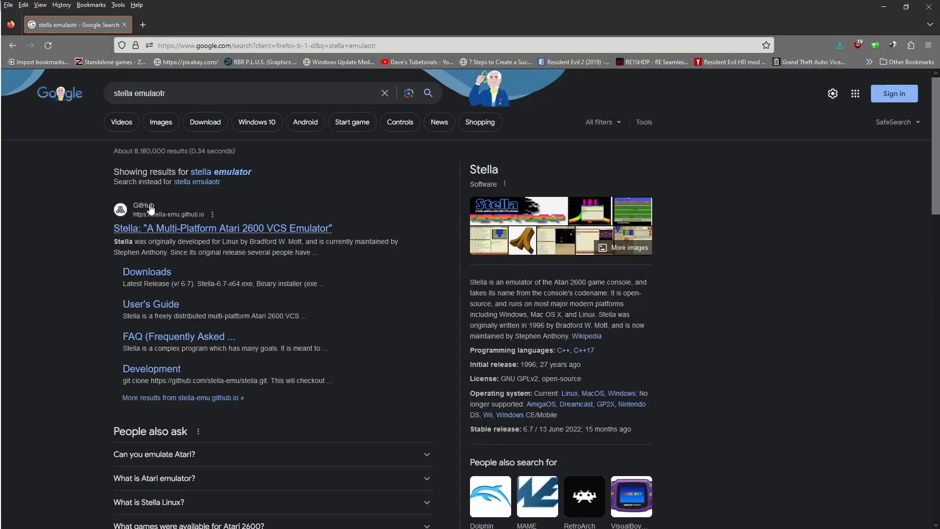
click(222, 228)
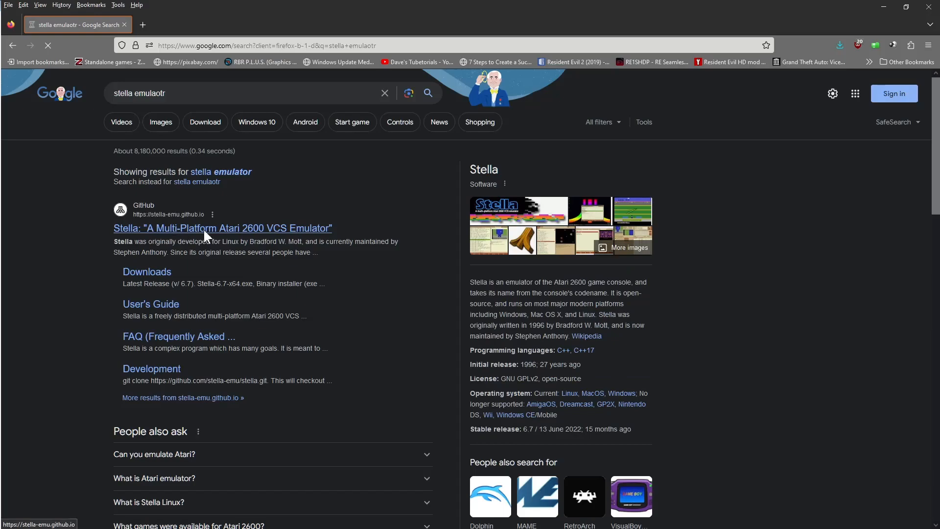
click(223, 228)
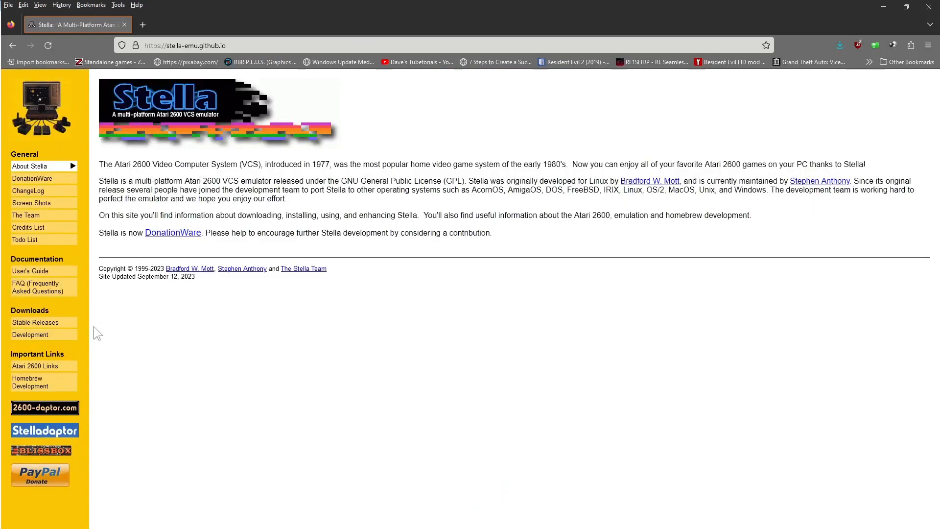
Save Stella-6.7-x64.exe from Stable Releases into the Downloads TEMP folder
click(35, 322)
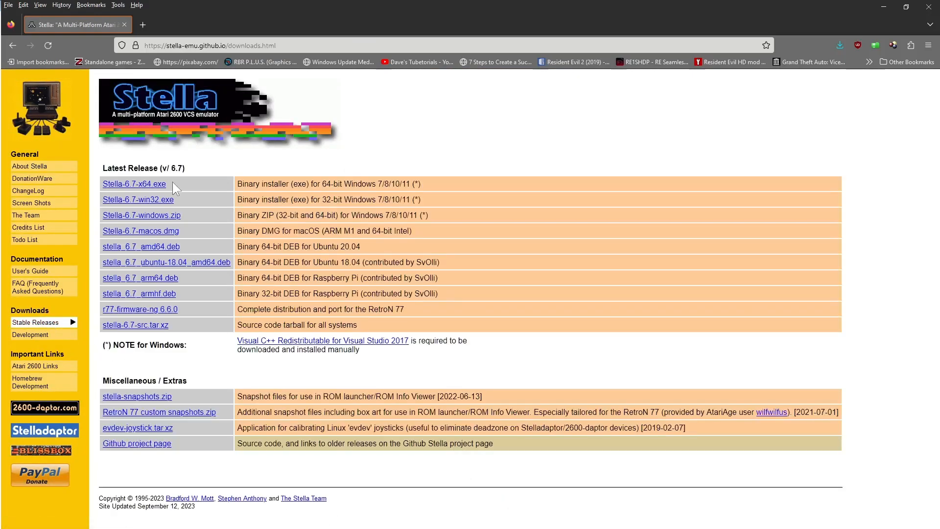
mouse_move(134, 184)
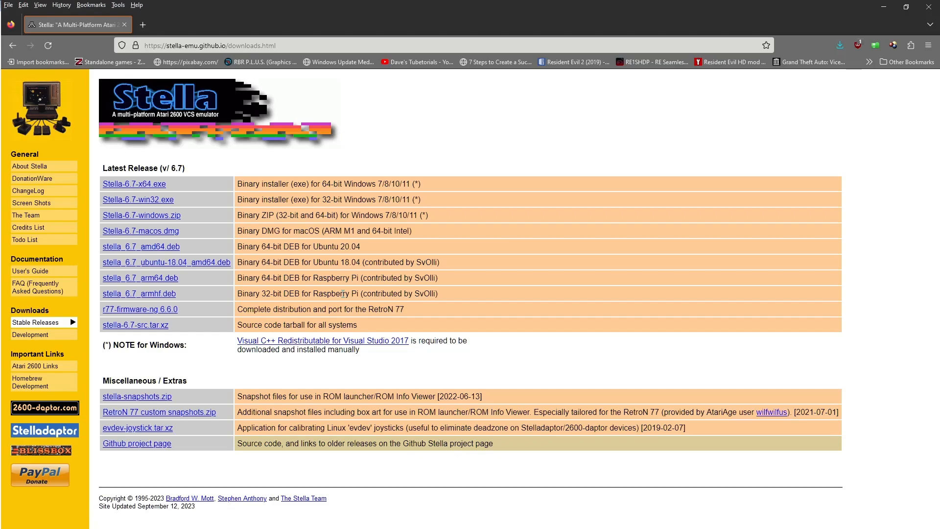
mouse_move(336, 298)
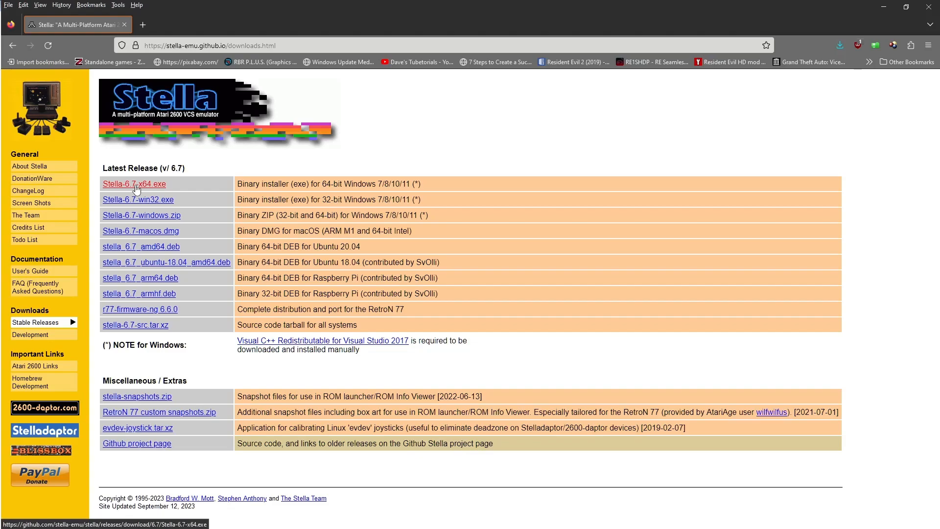
click(134, 184)
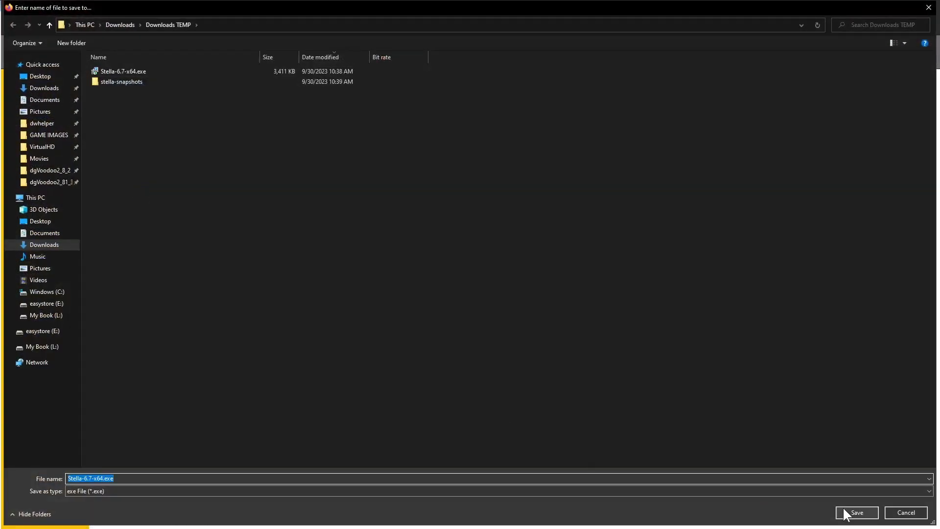
click(856, 512)
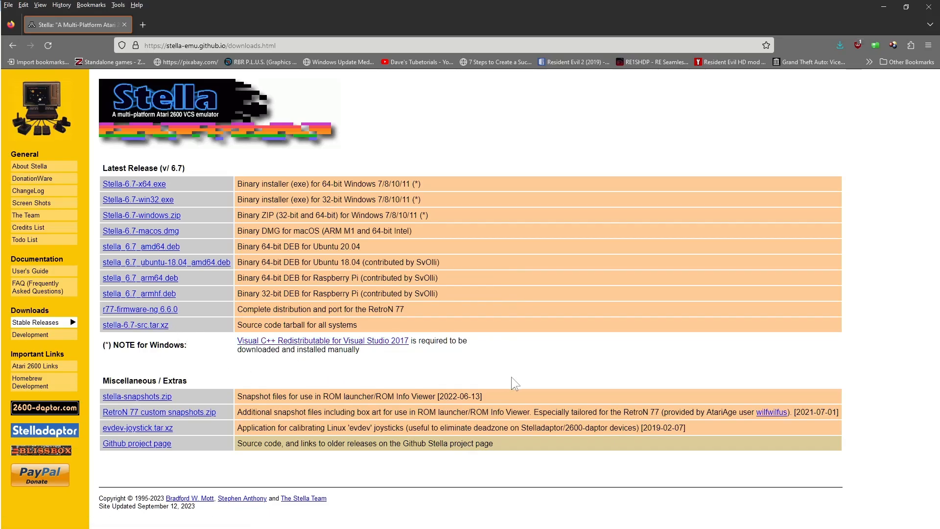
mouse_move(518, 383)
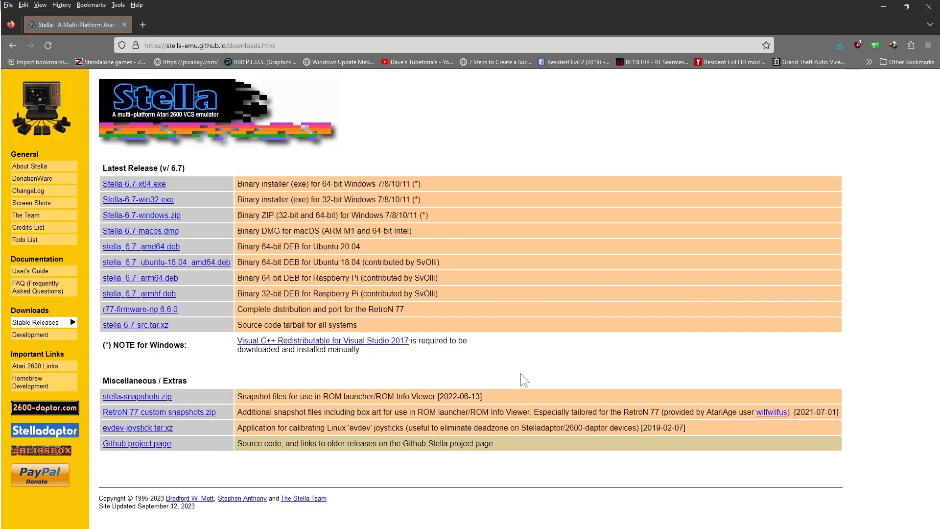
mouse_move(131, 383)
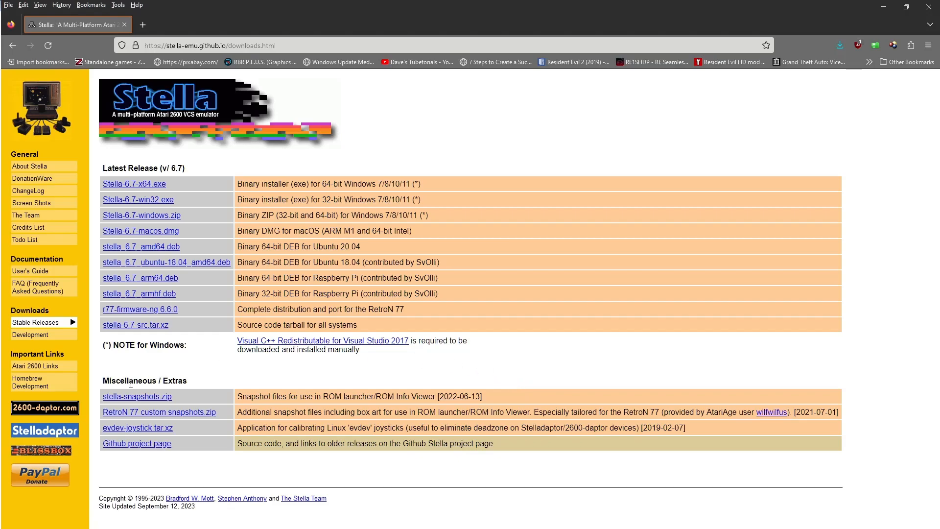
mouse_move(137, 396)
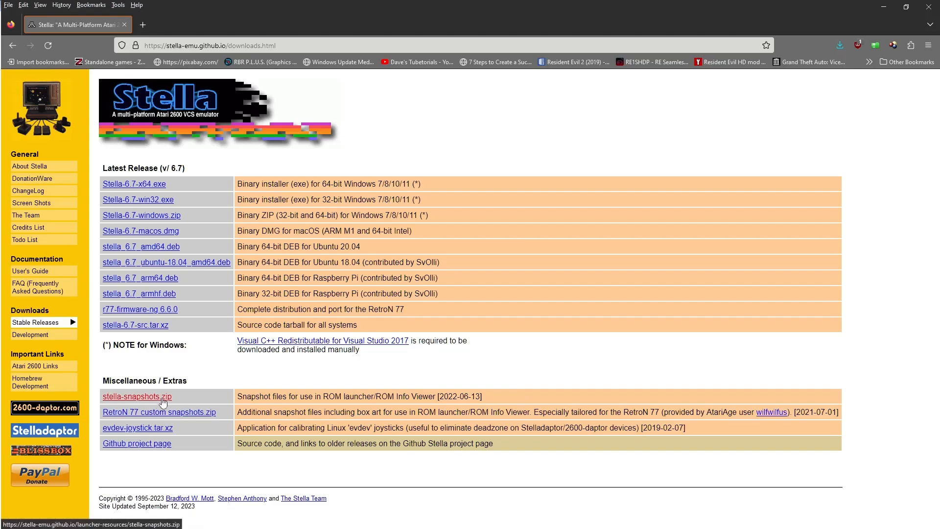
Save stella-snapshots.zip from Miscellaneous / Extras into Downloads TEMP
click(137, 396)
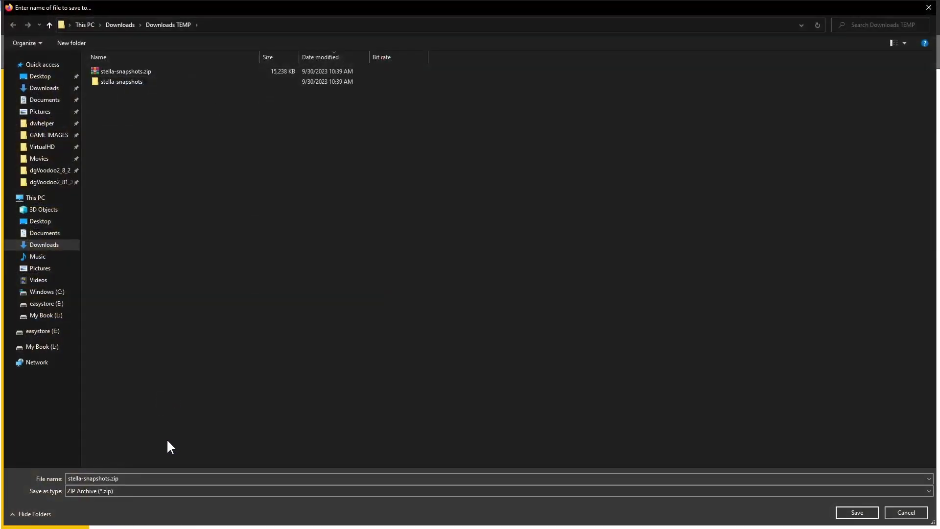
click(856, 513)
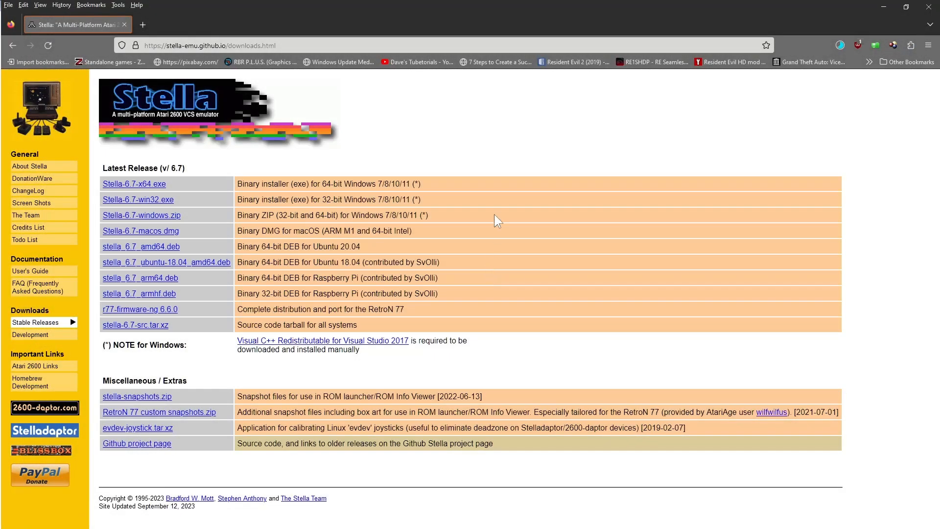
mouse_move(500, 165)
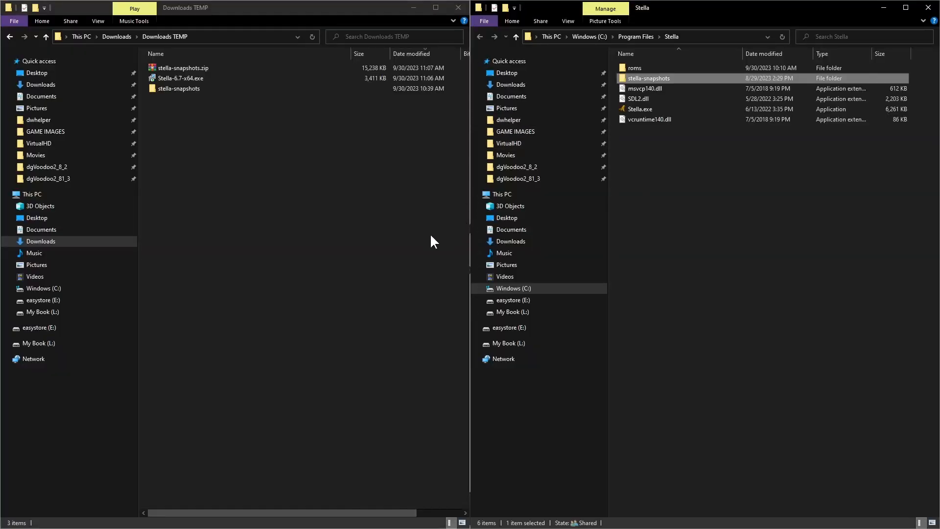
mouse_move(418, 240)
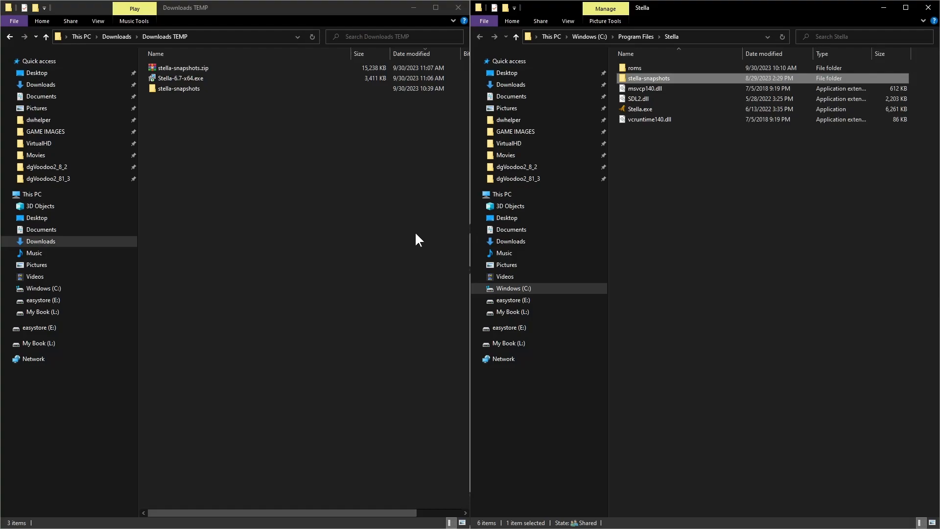
Drag the stella-snapshots folder from Downloads TEMP into C:\Program Files\Stella
click(177, 88)
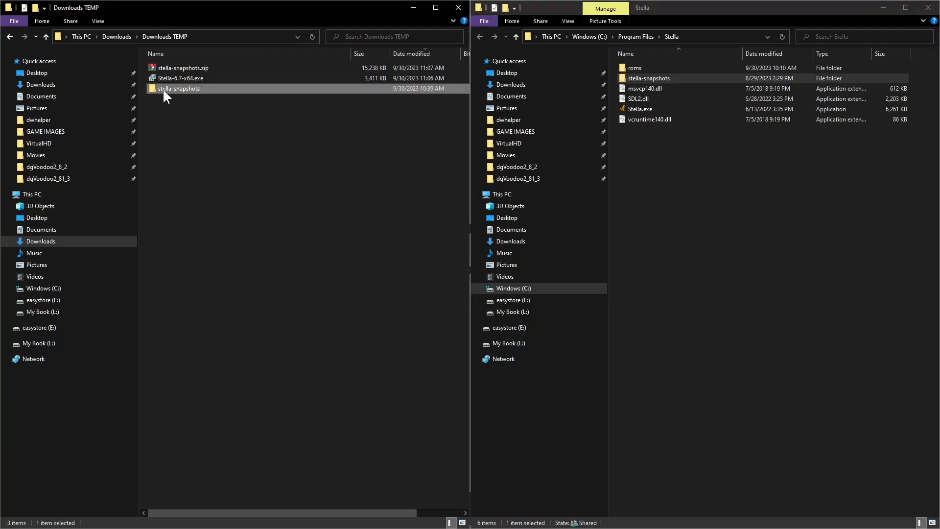
click(184, 68)
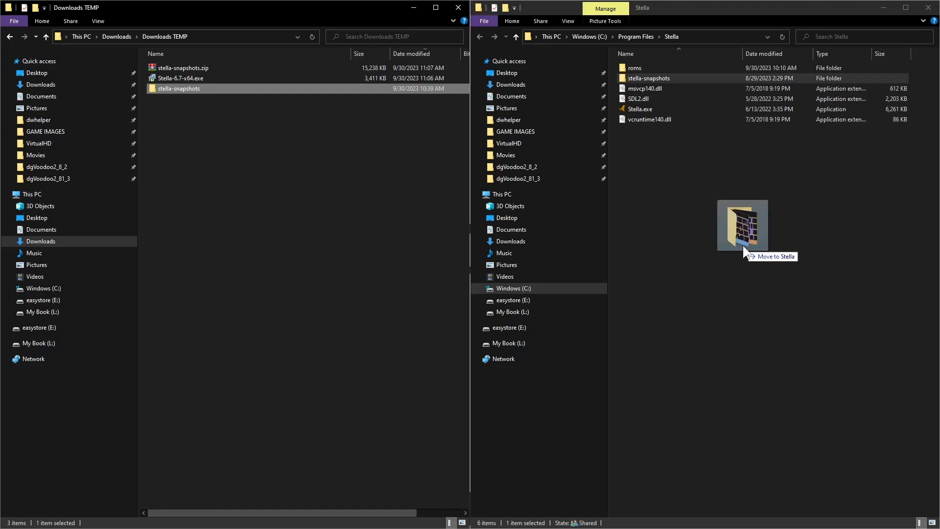
drag(742, 226, 280, 312)
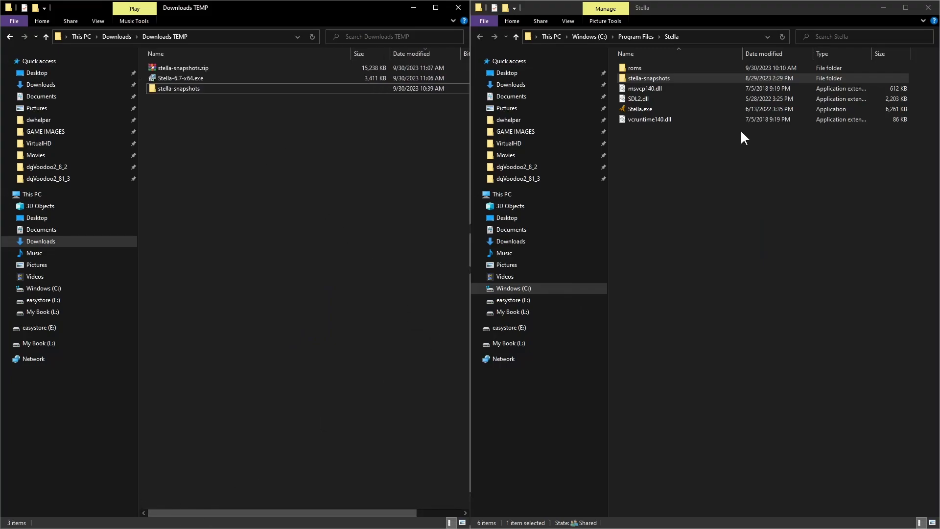
mouse_move(736, 151)
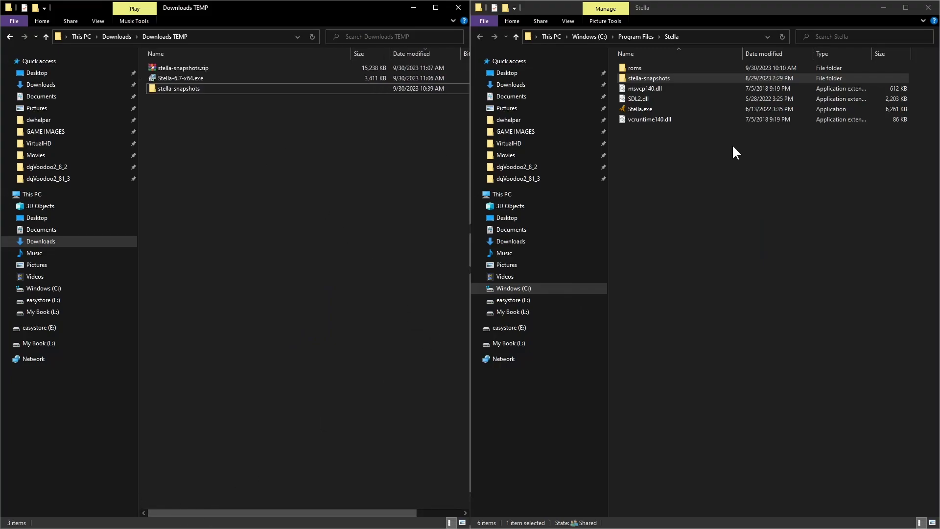
click(180, 78)
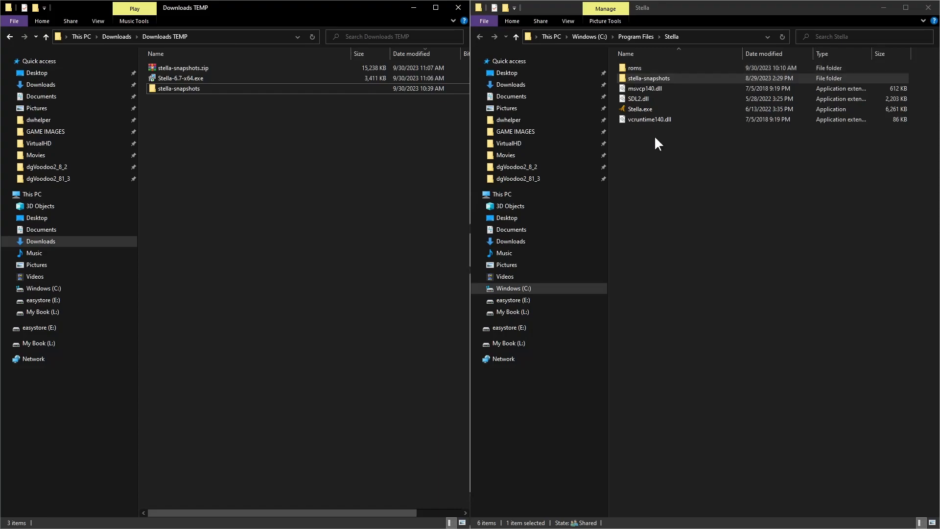
click(634, 67)
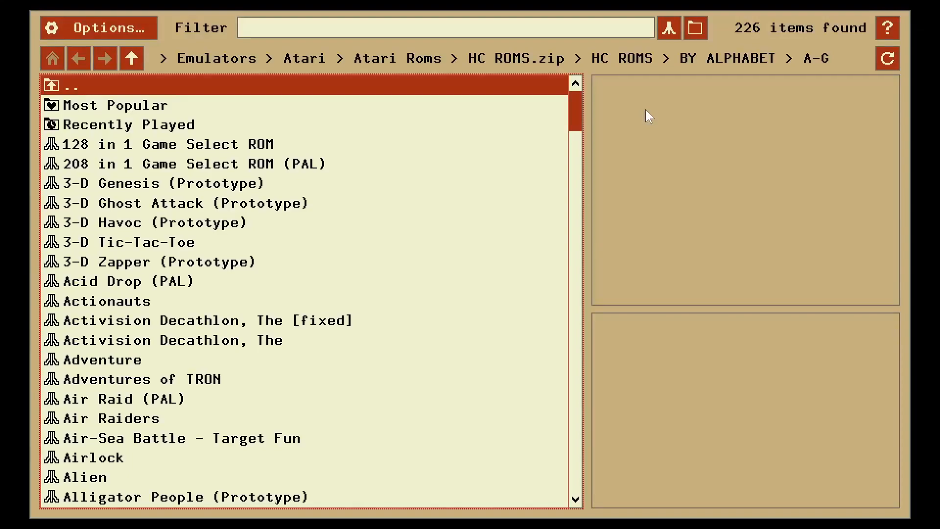
mouse_move(216, 58)
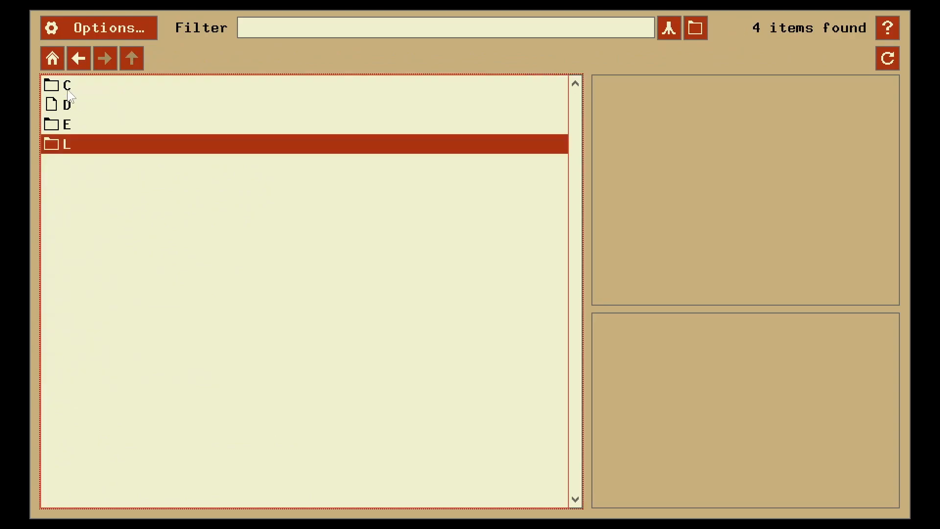
Browse the launcher from C: through Program Files and Stella into the roms folder
click(66, 85)
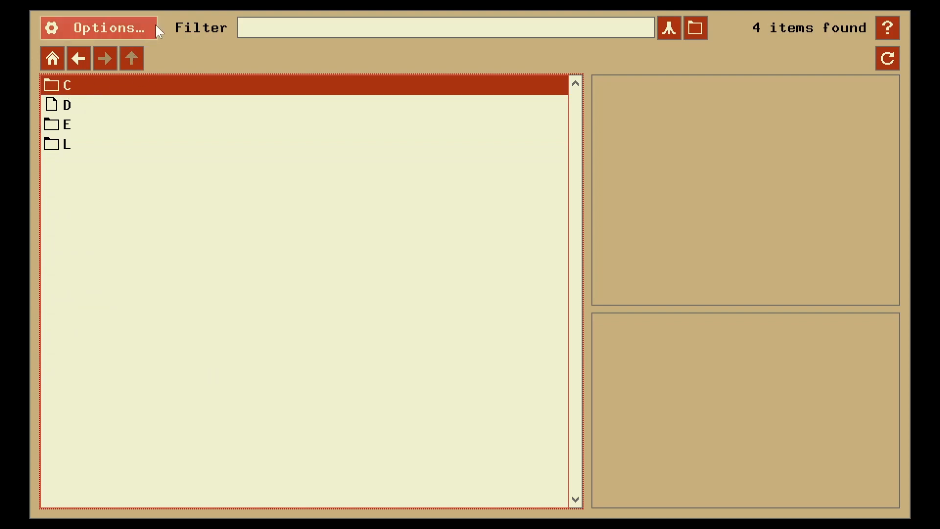
double_click(64, 85)
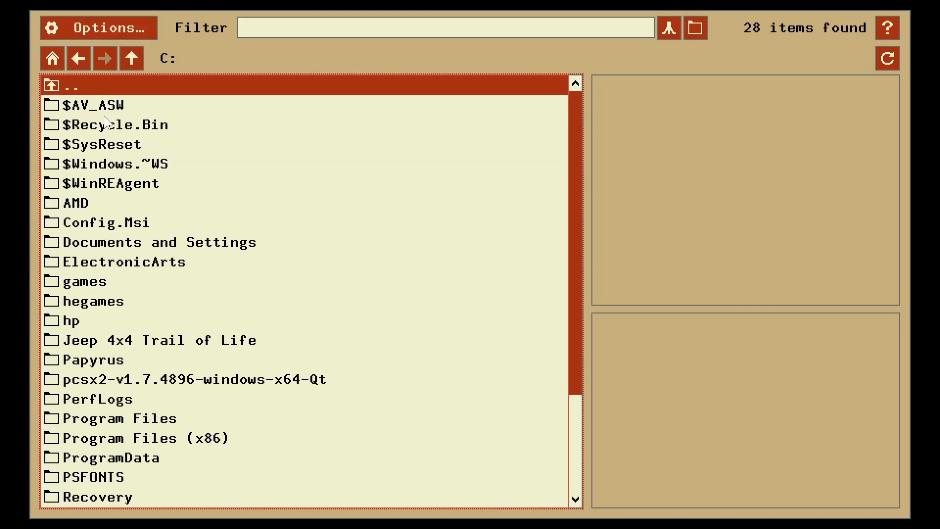
scroll(down, 3)
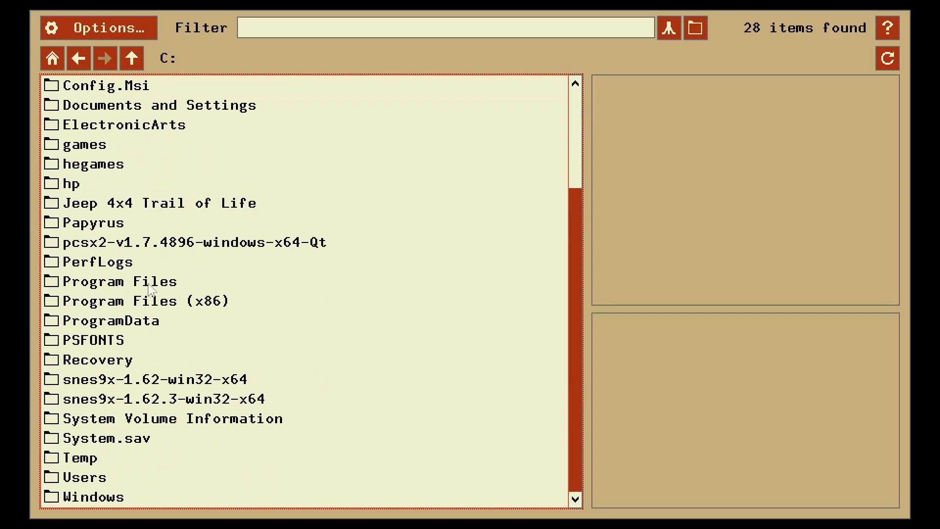
double_click(119, 281)
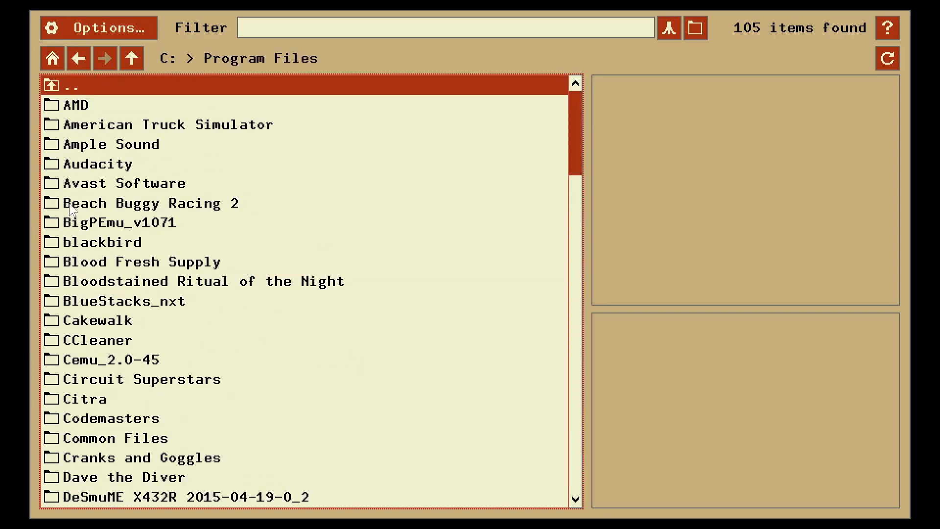
scroll(down, 3)
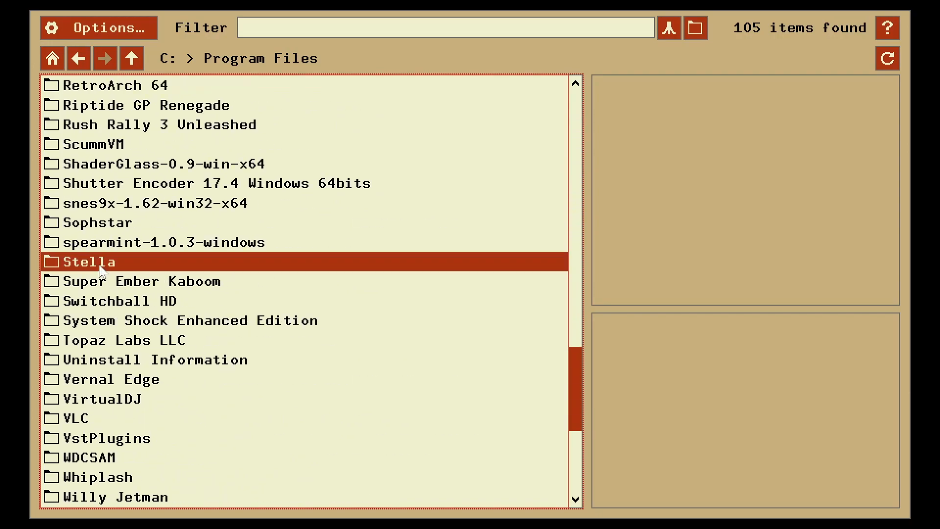
double_click(90, 262)
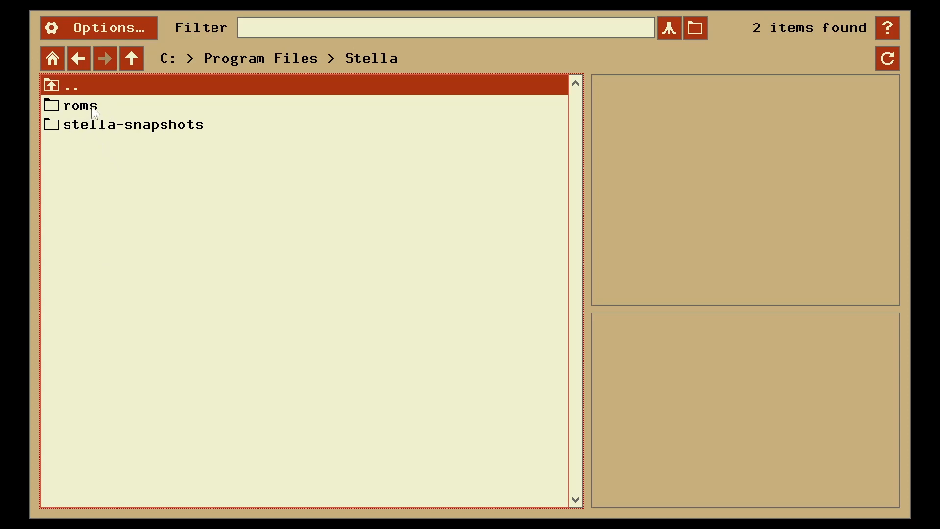
double_click(78, 104)
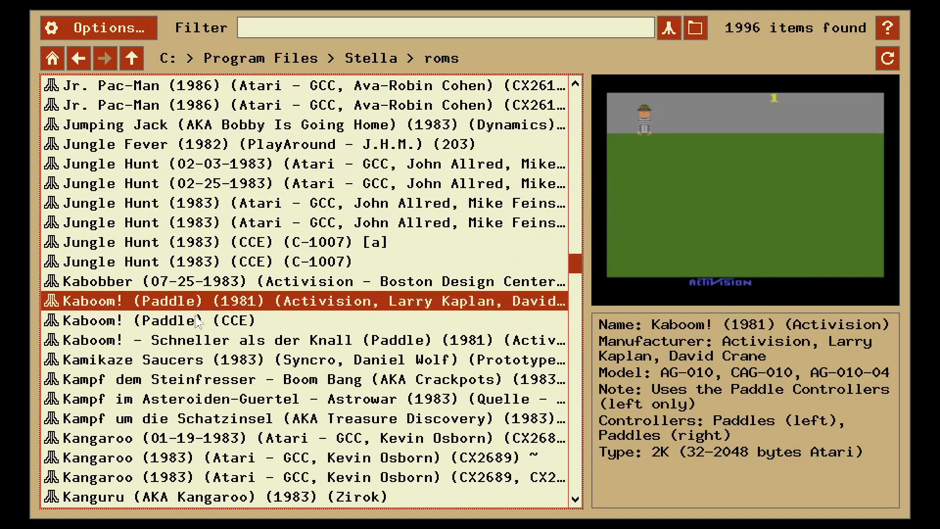
mouse_move(253, 270)
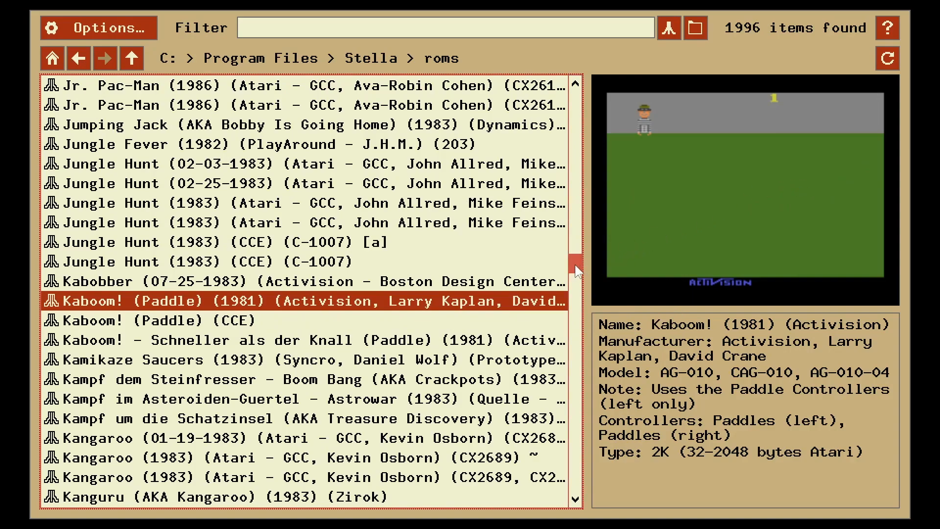
Scroll the 1996-game list, previewing Journey Escape (1983), then return to the top
scroll(up, 3)
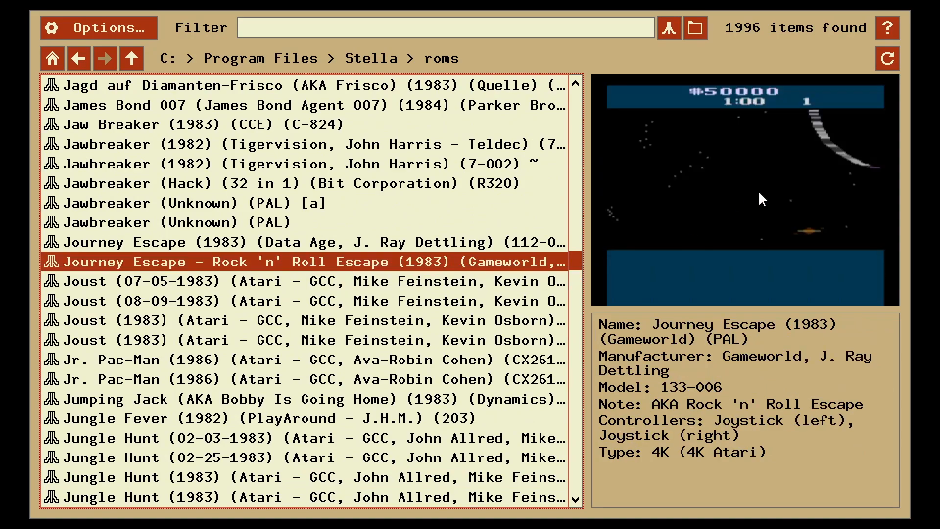
scroll(down, 3)
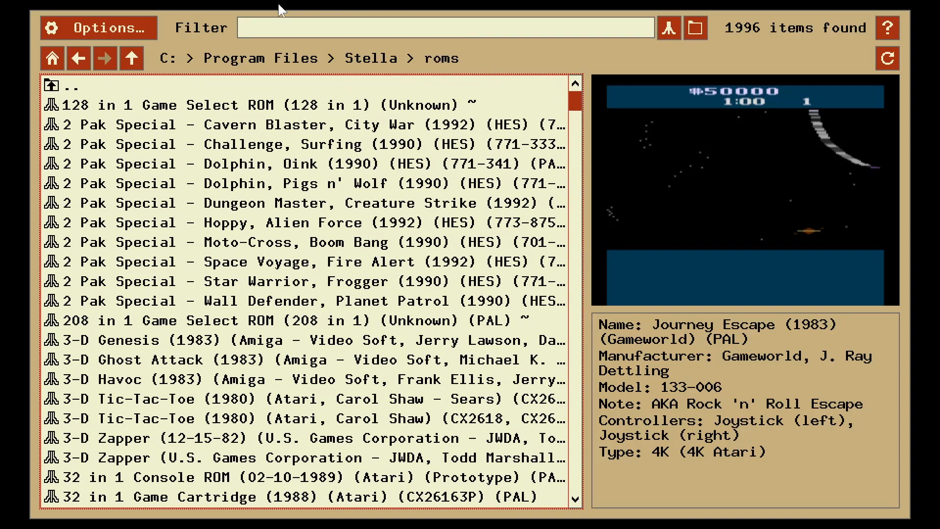
mouse_move(108, 27)
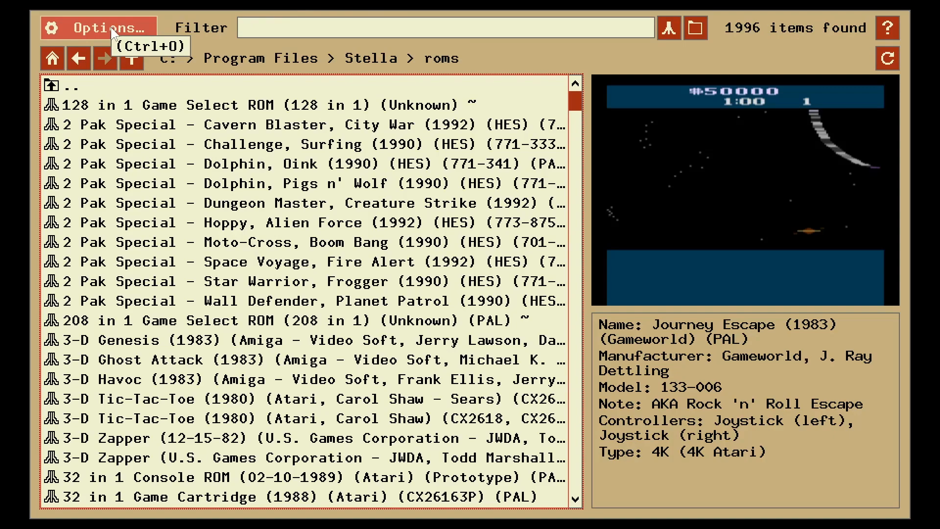
Open Options > Input and review the Mouse and Devices & Ports tabs
click(98, 28)
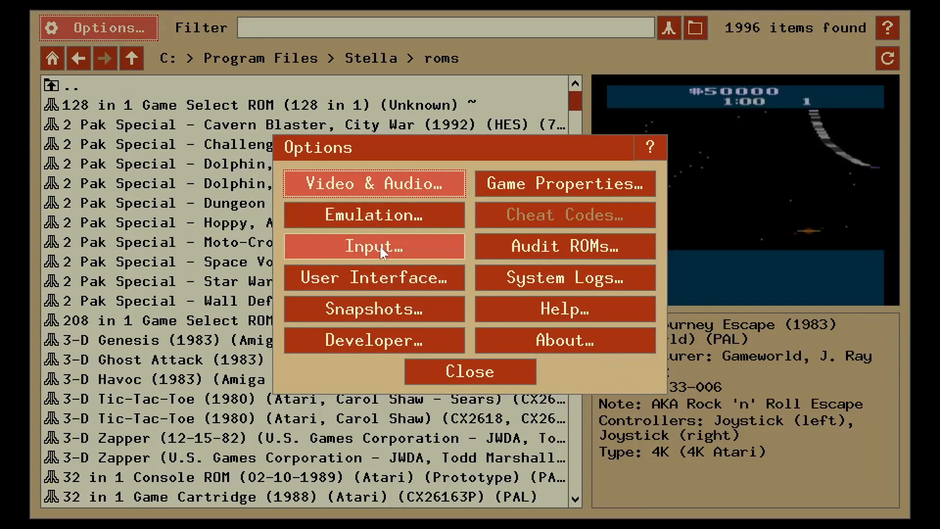
click(373, 246)
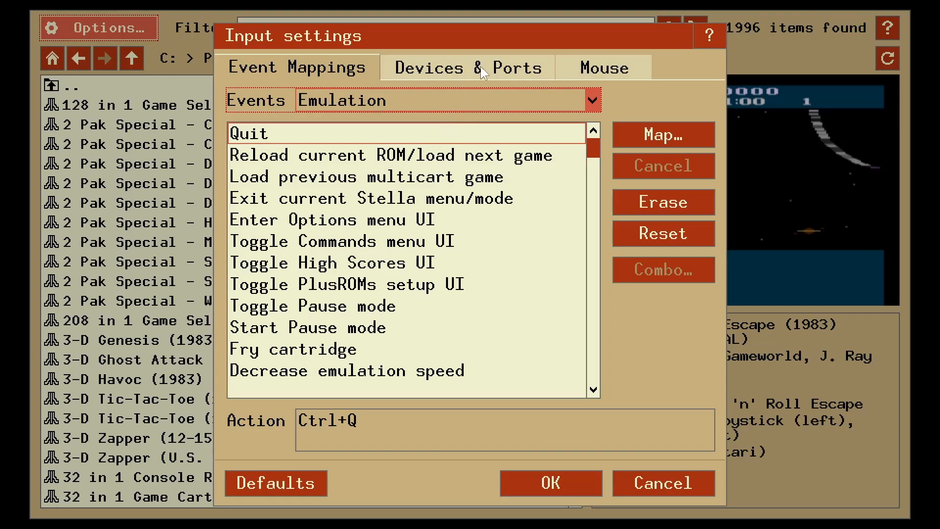
click(603, 67)
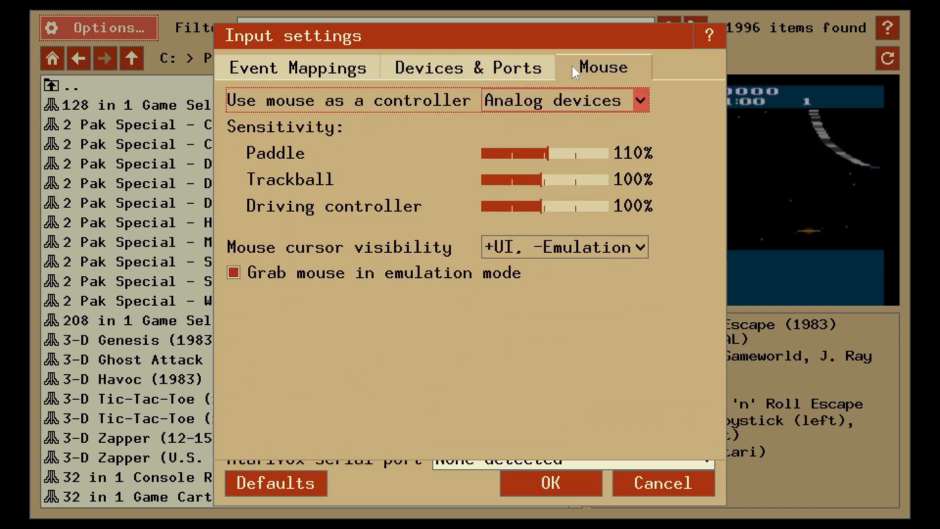
mouse_move(637, 99)
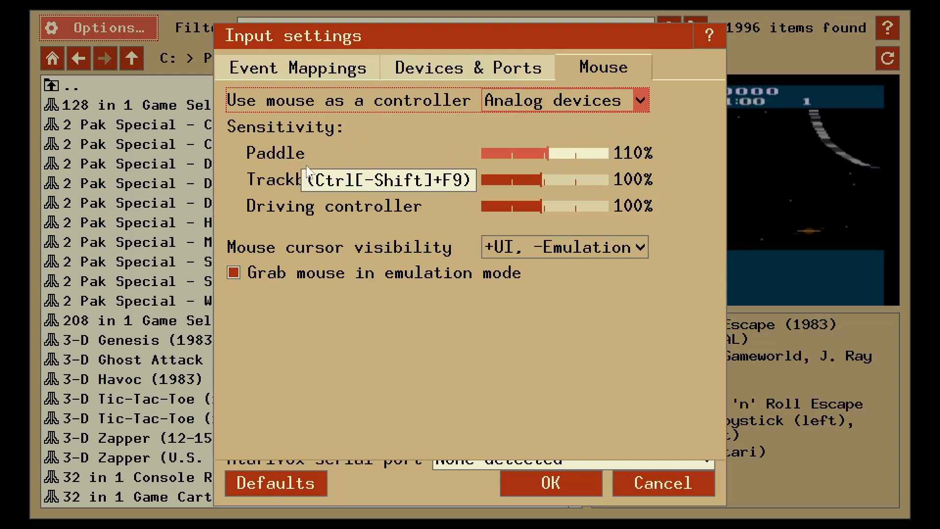
mouse_move(390, 221)
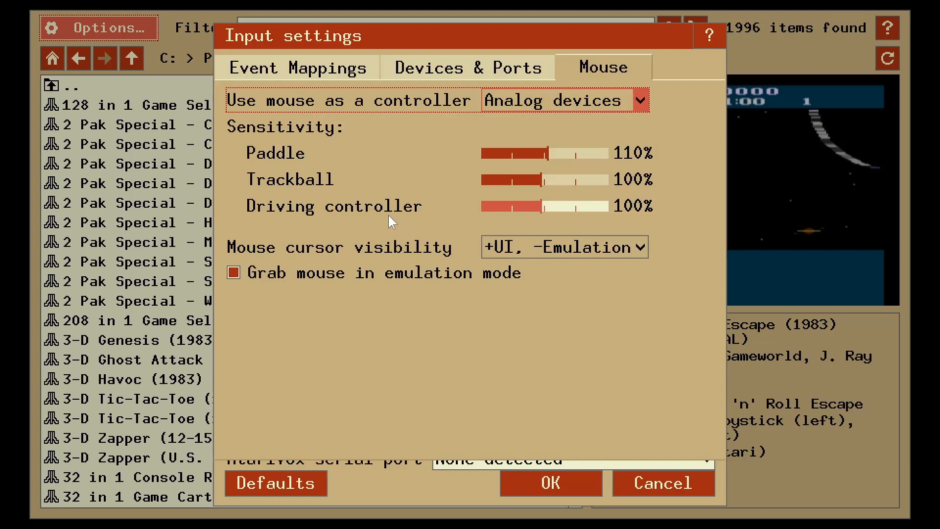
mouse_move(389, 222)
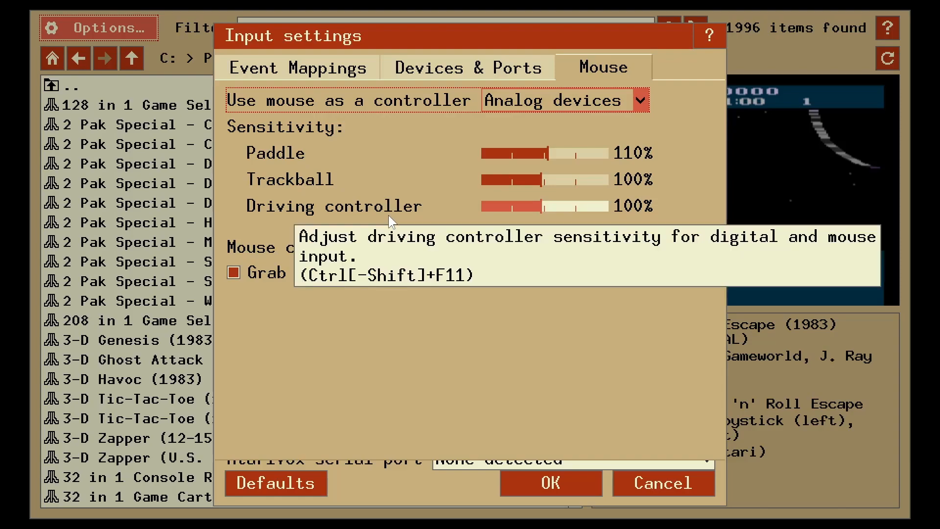
mouse_move(288, 173)
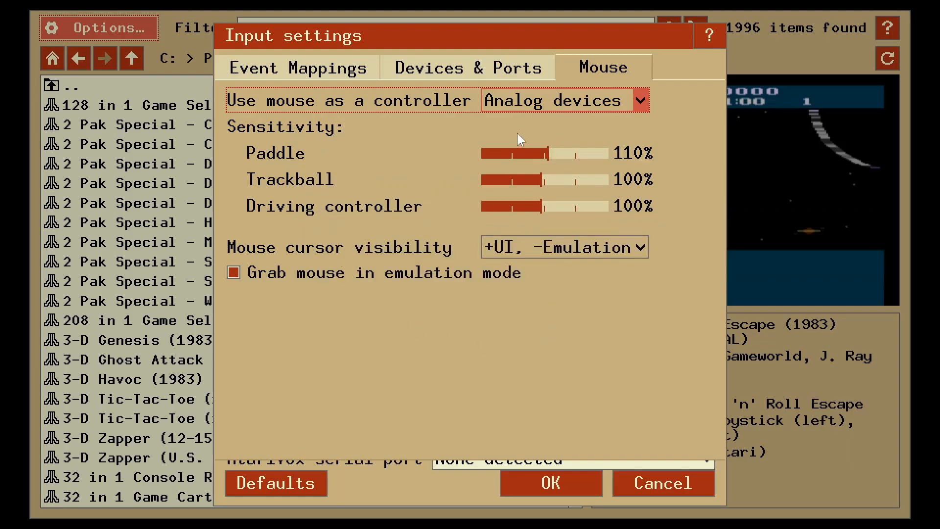
click(465, 67)
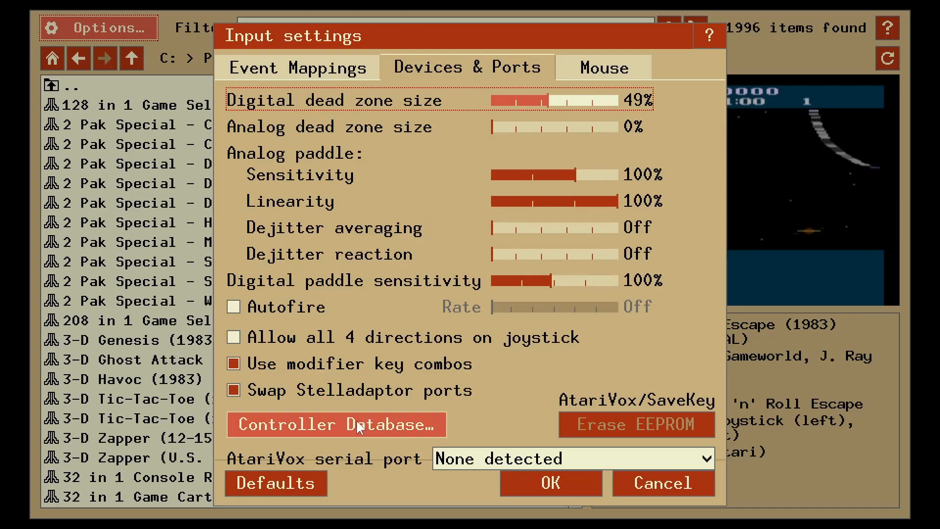
click(334, 424)
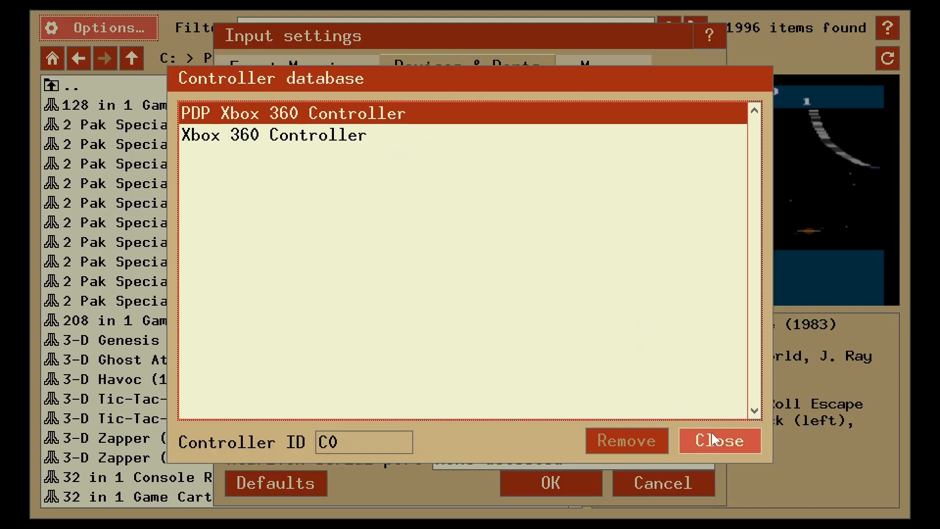
mouse_move(719, 443)
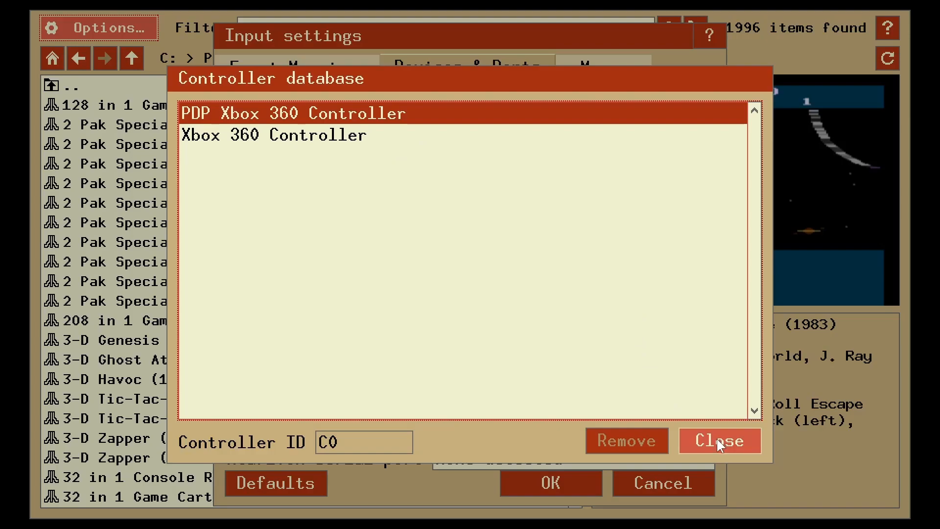
mouse_move(206, 54)
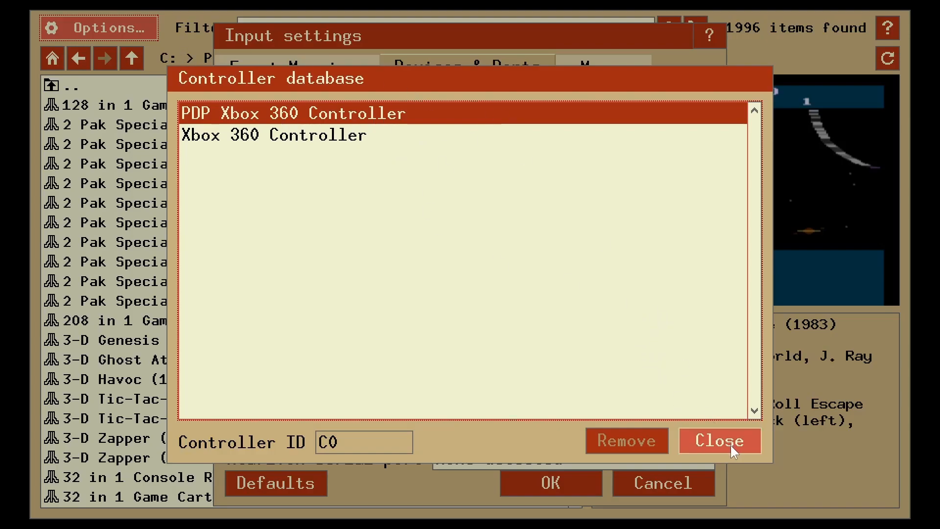
click(719, 440)
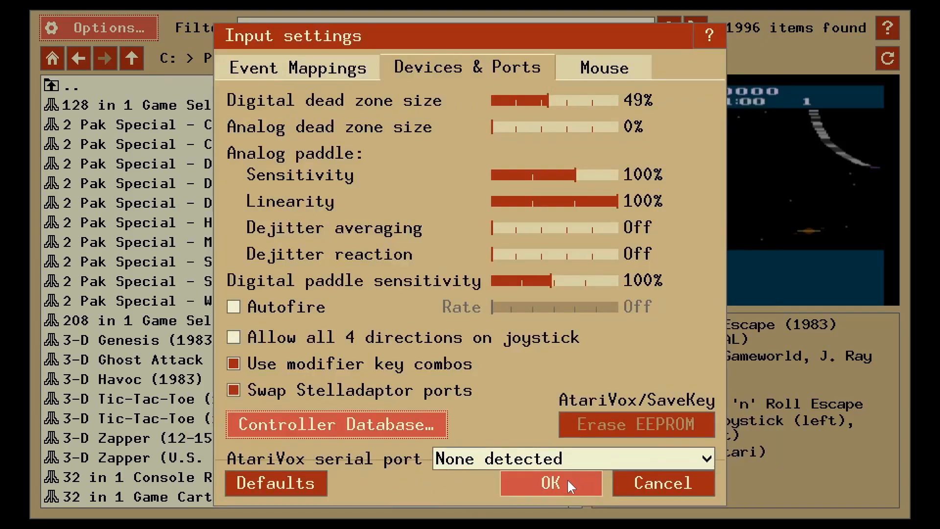
Close the input settings, select Pitfall (1983) (CCE), and reopen Options
click(549, 482)
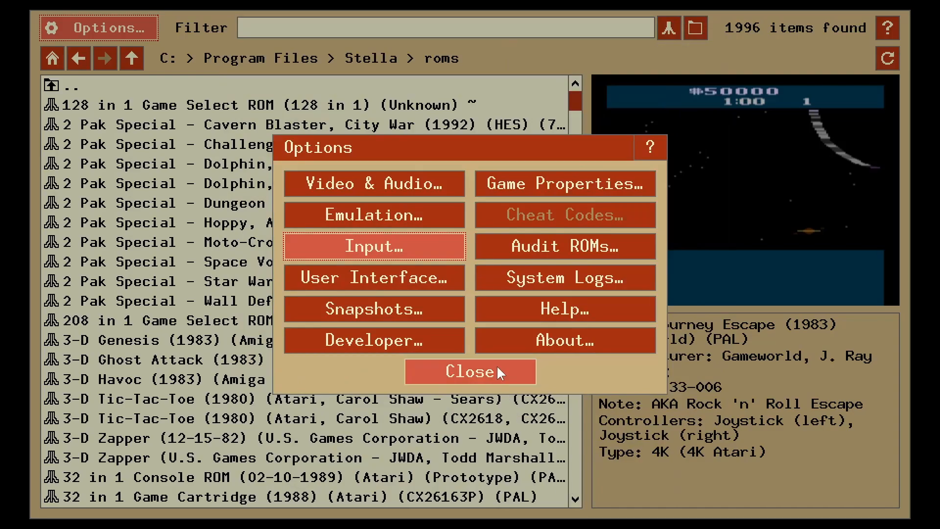
click(469, 372)
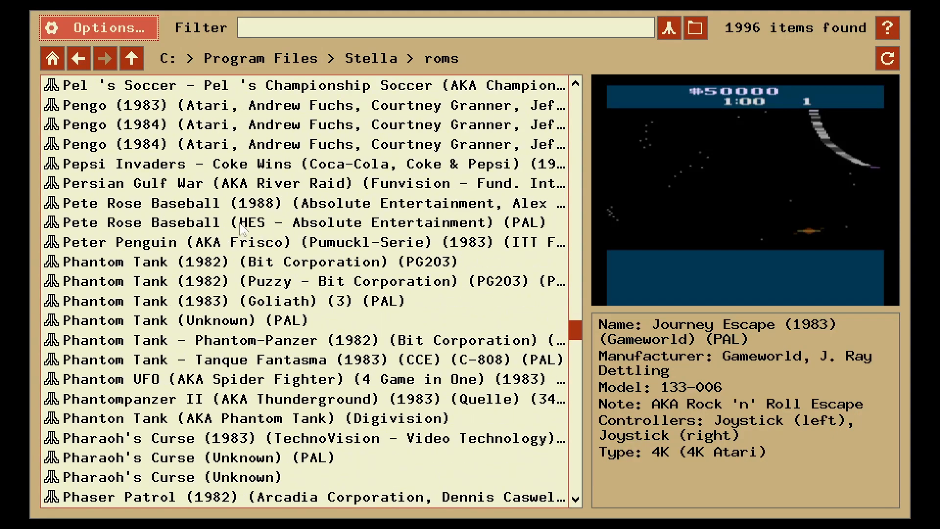
scroll(down, 3)
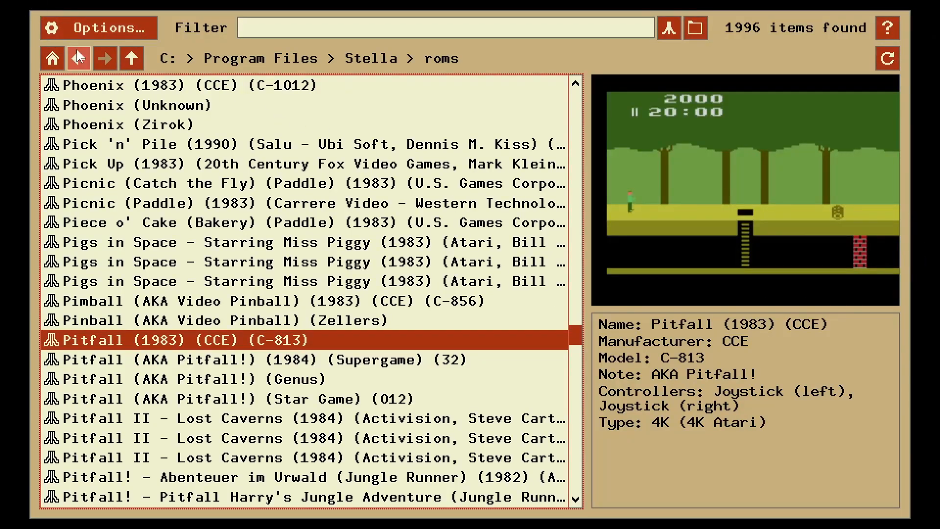
click(98, 28)
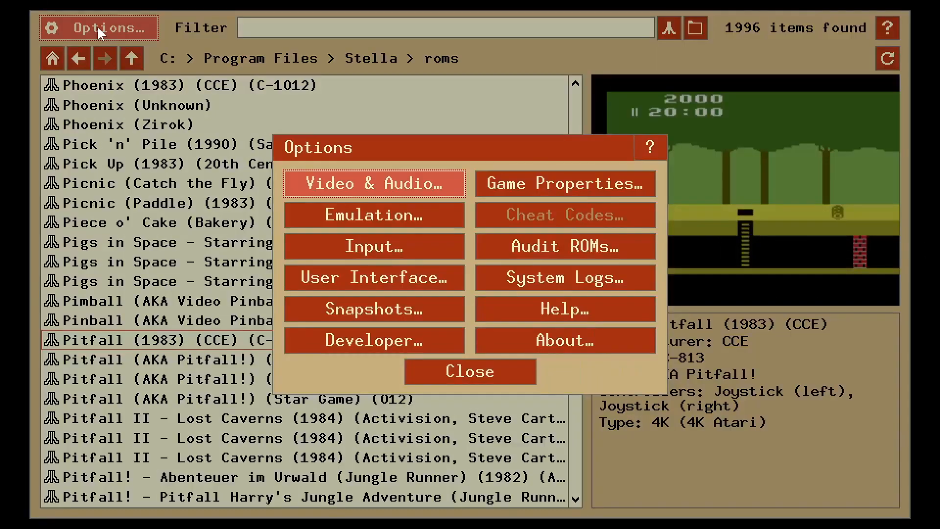
Open the Video & Audio dialog showing Direct3D renderer and 425% zoom
click(372, 183)
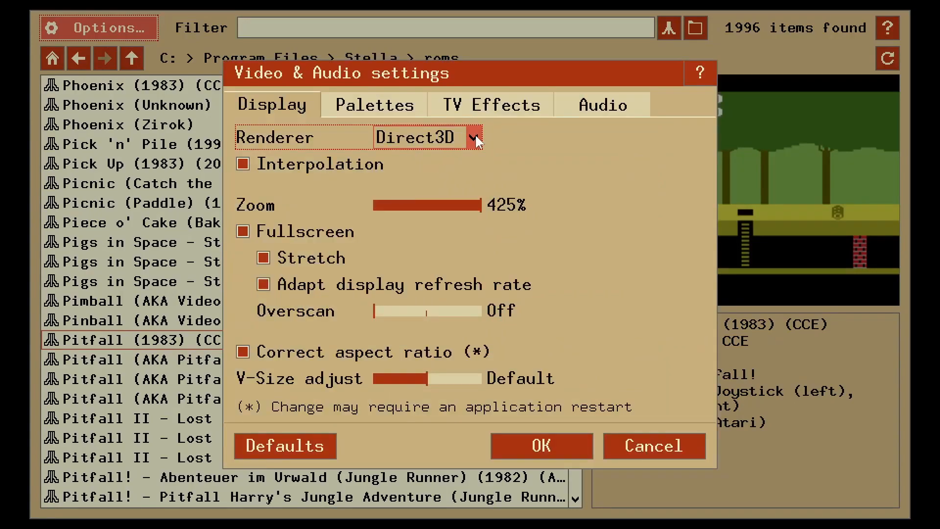
click(478, 137)
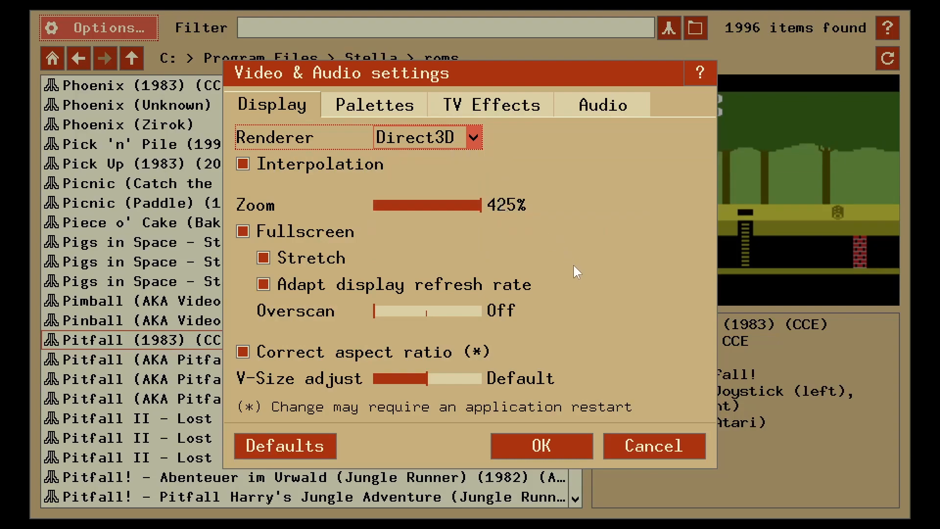
click(242, 232)
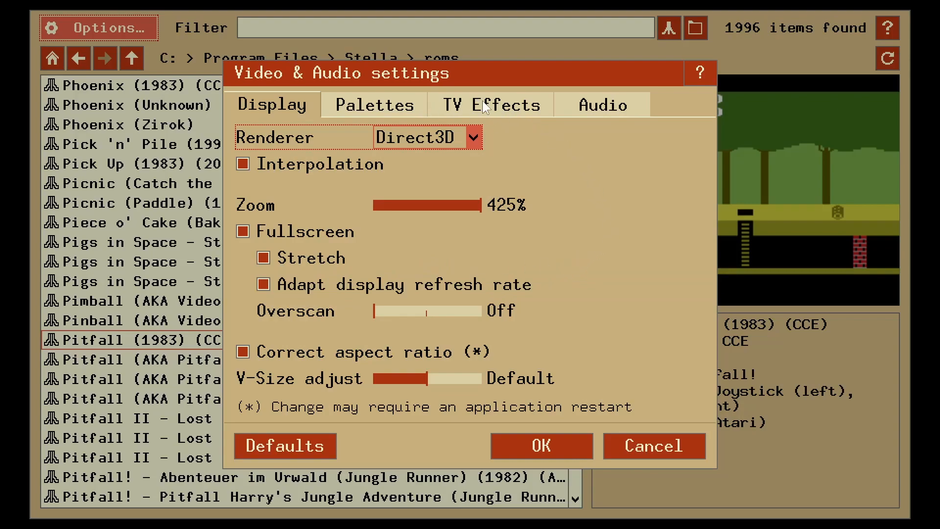
Set TV mode to Composite with Phosphor for all ROMs and accept
click(491, 104)
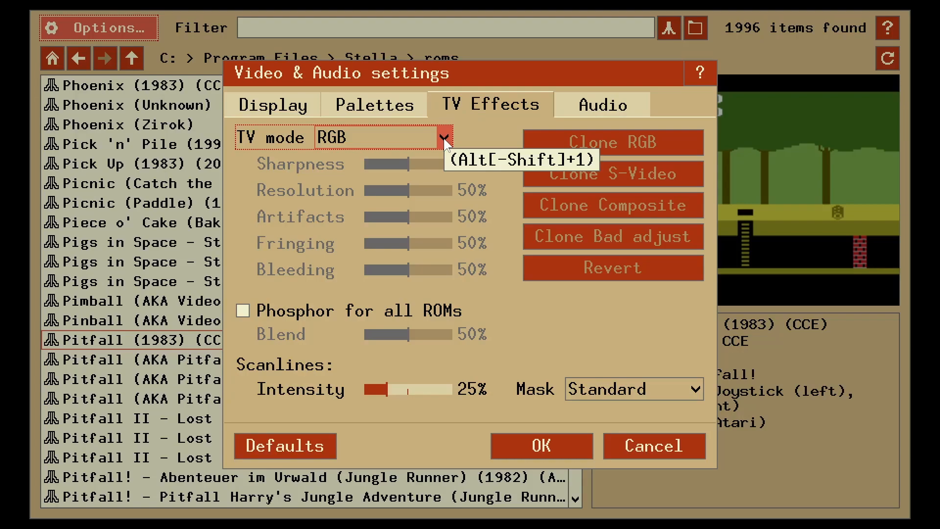
click(443, 137)
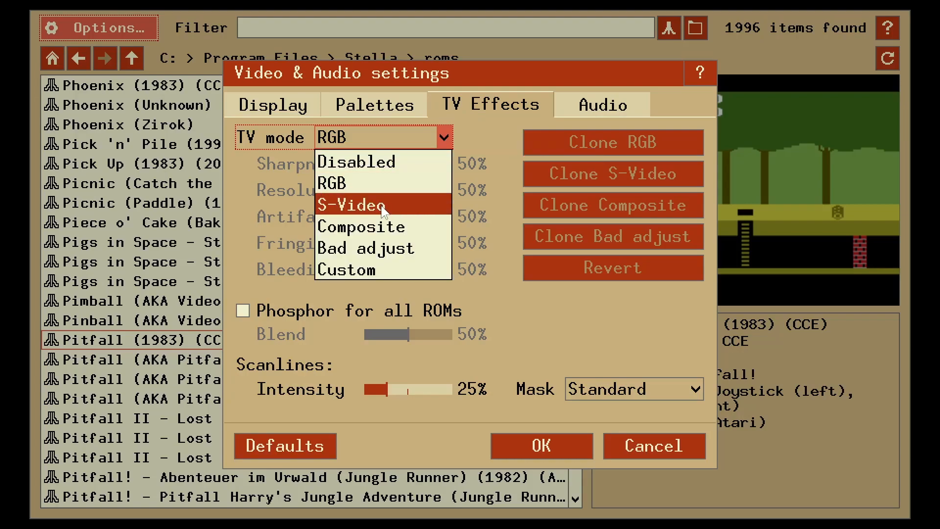
mouse_move(381, 226)
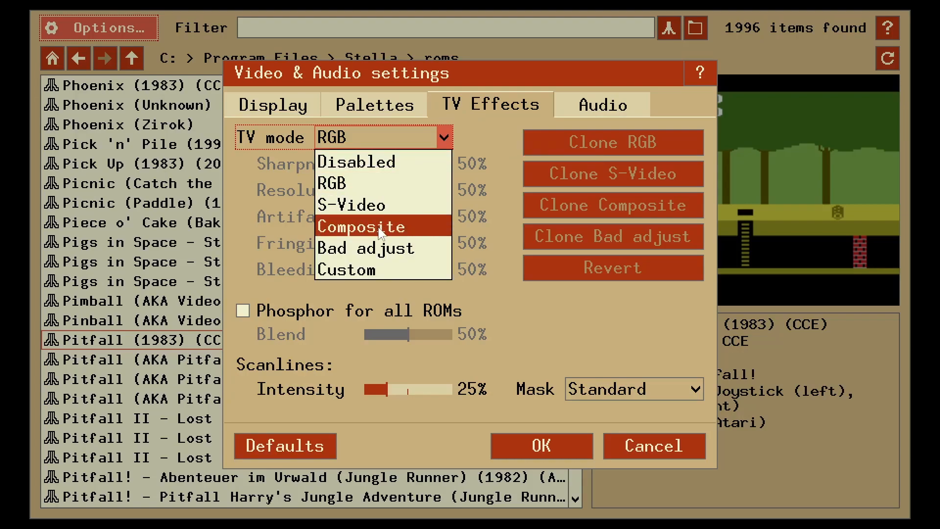
click(362, 227)
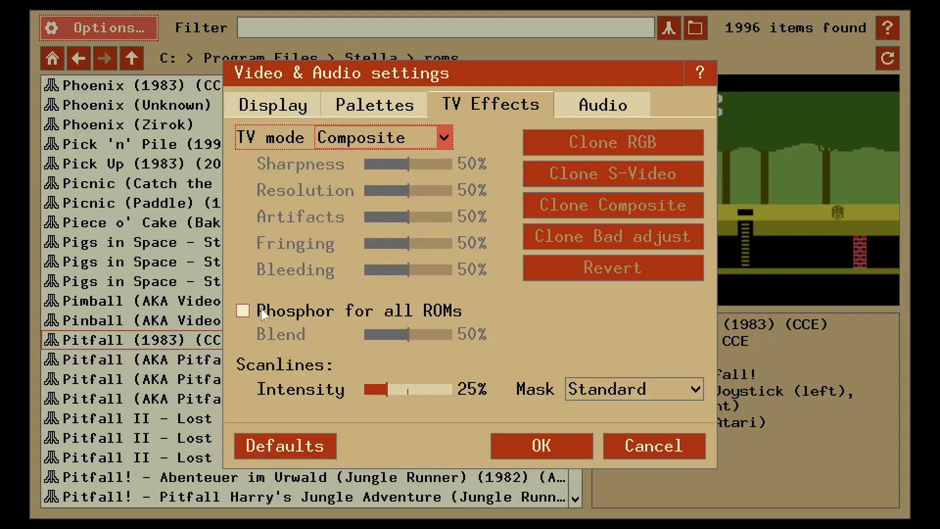
click(243, 310)
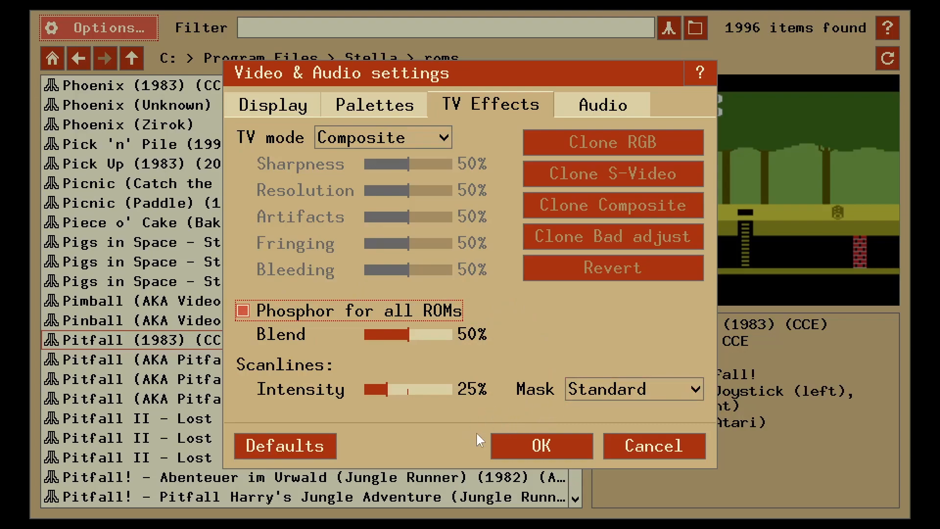
mouse_move(386, 395)
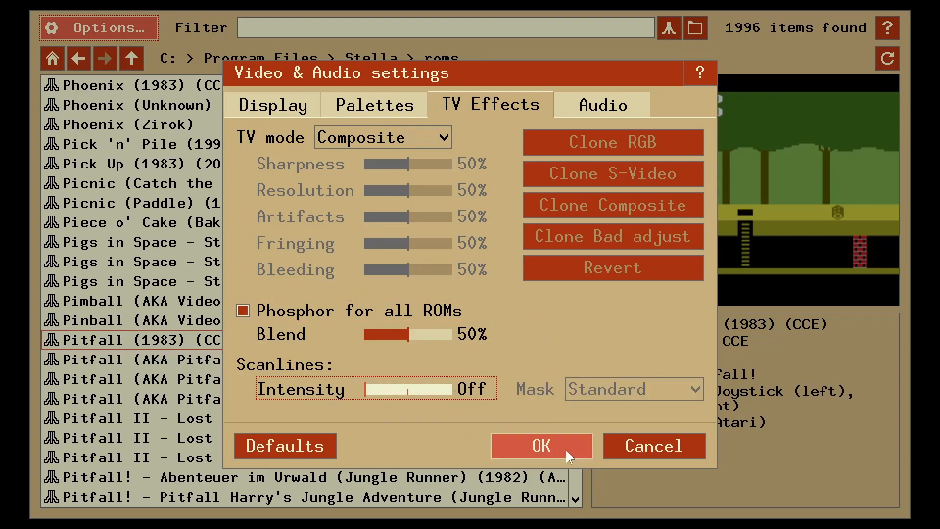
click(540, 446)
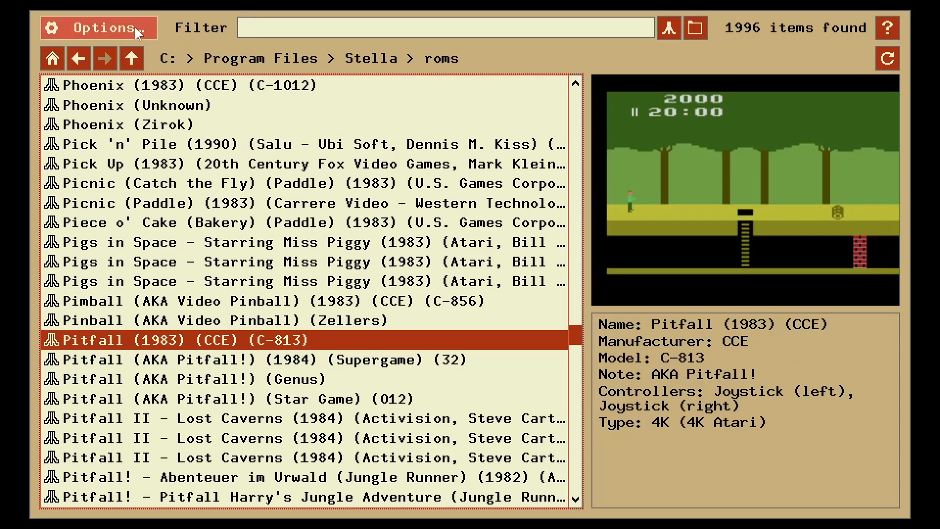
click(98, 28)
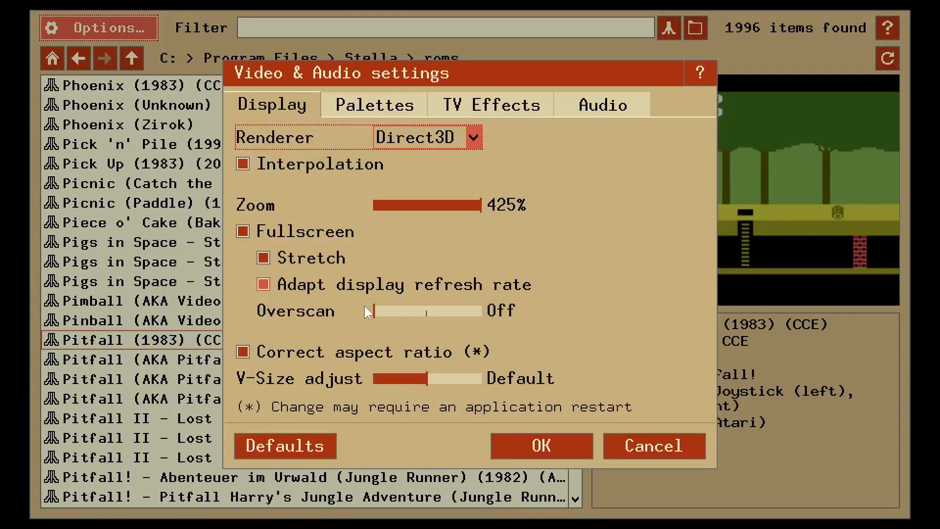
click(490, 104)
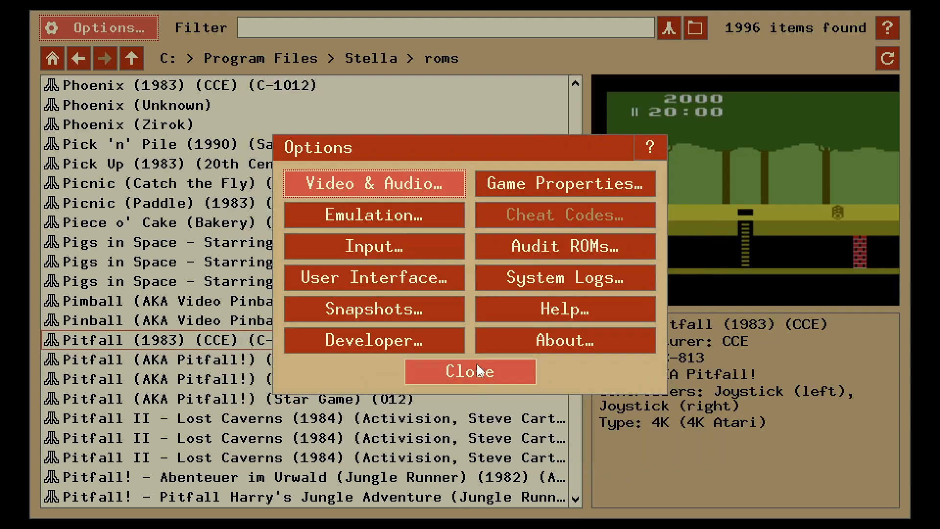
click(469, 371)
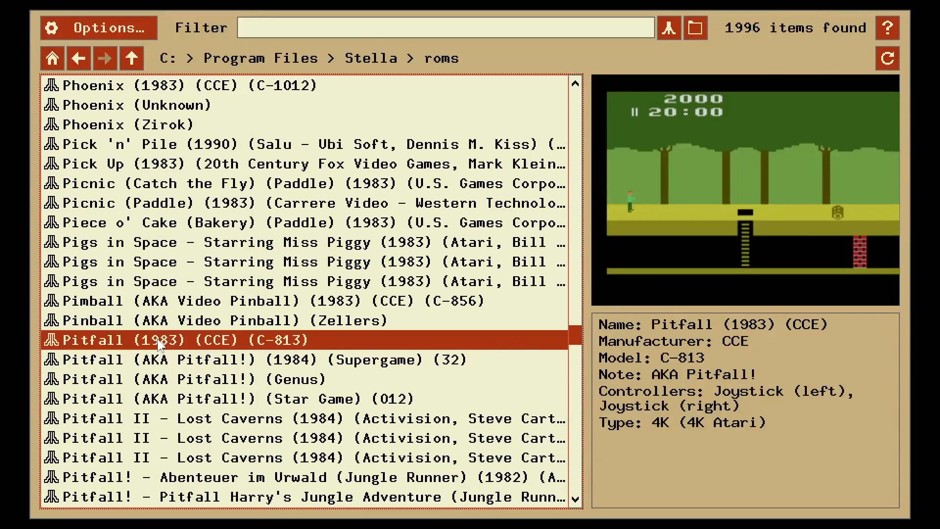
double_click(175, 340)
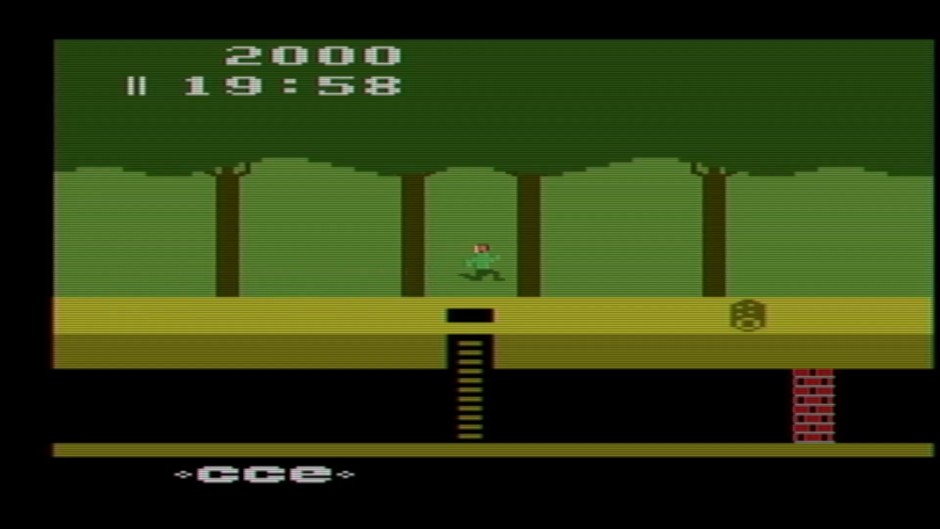
key(Right)
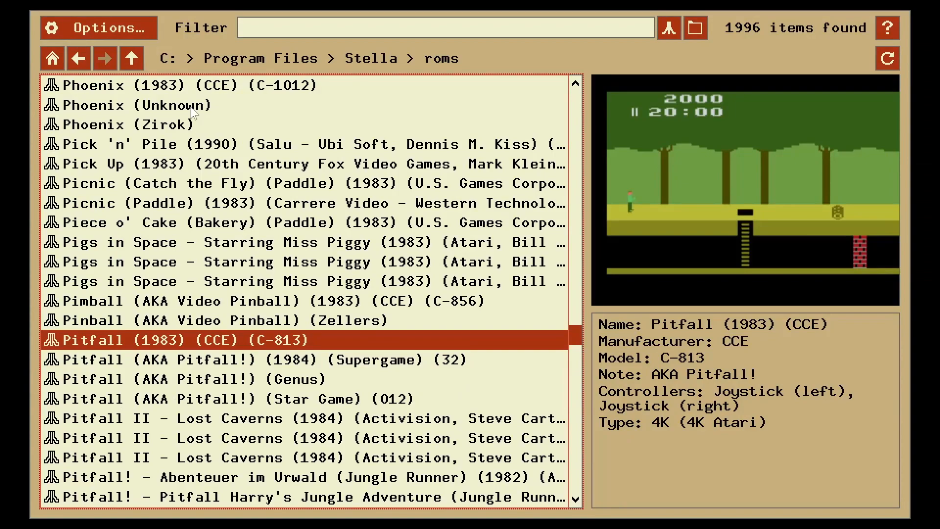
Switch the TV mode to S-Video and relaunch Pitfall (1983) (CCE) to test it
click(96, 27)
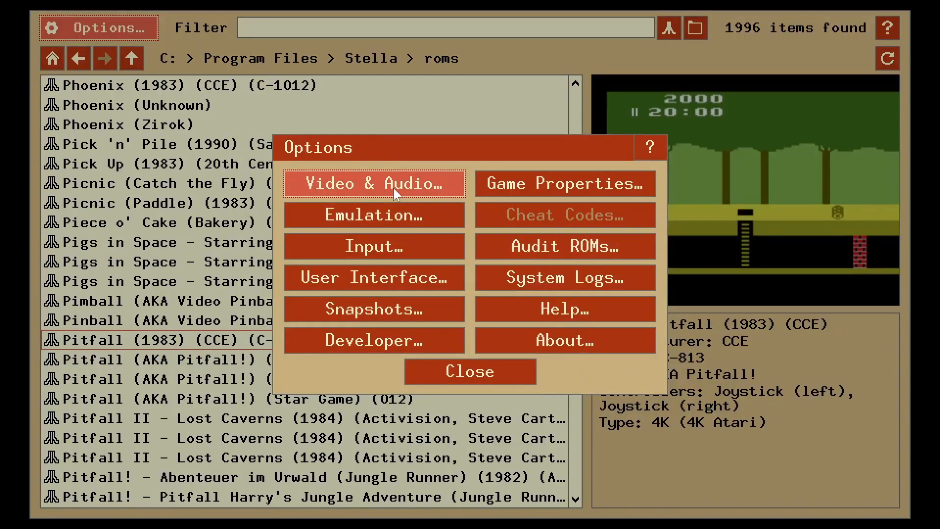
click(373, 184)
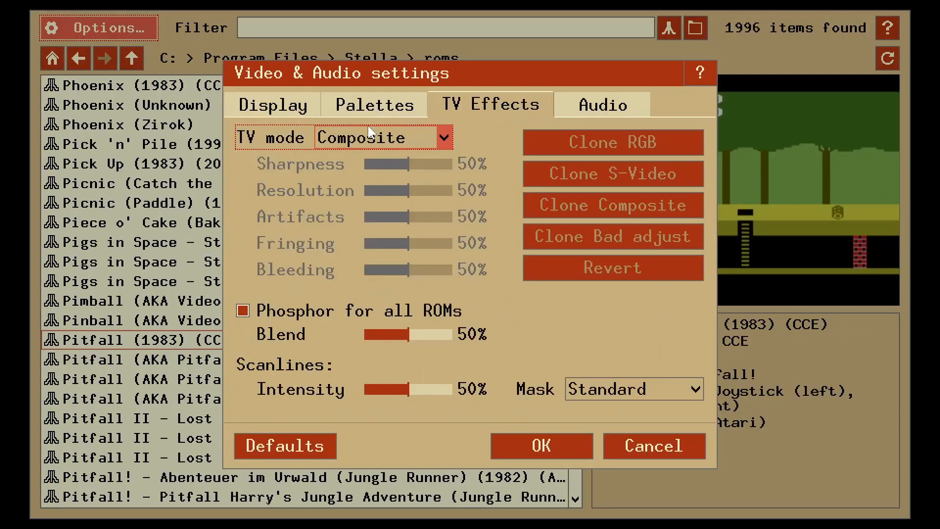
click(383, 137)
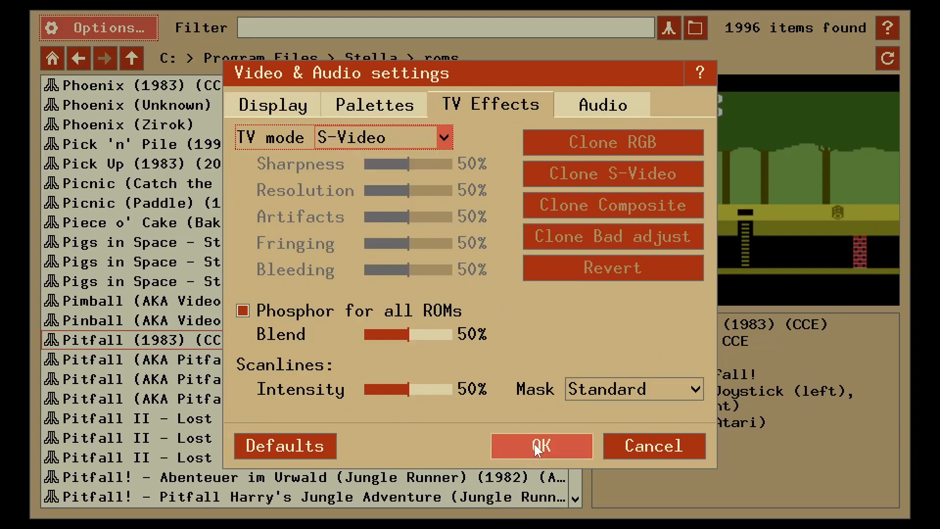
click(540, 446)
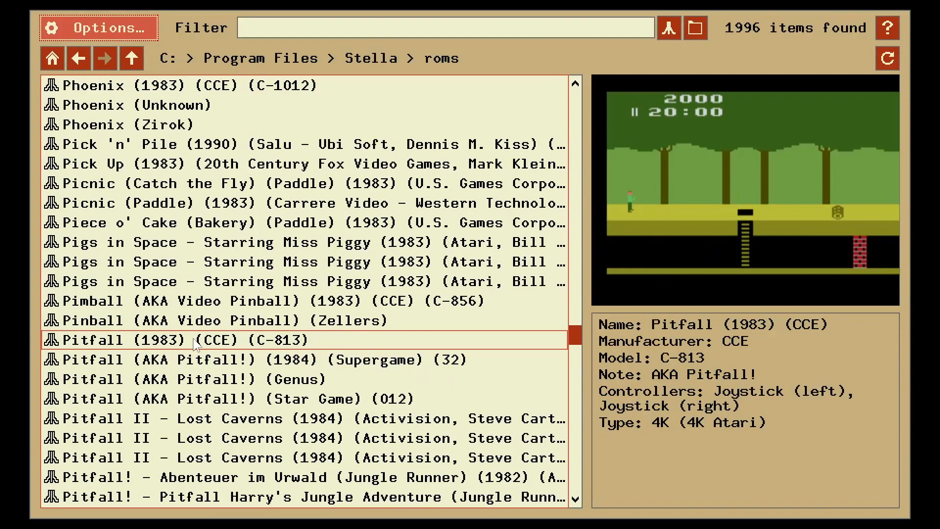
double_click(179, 339)
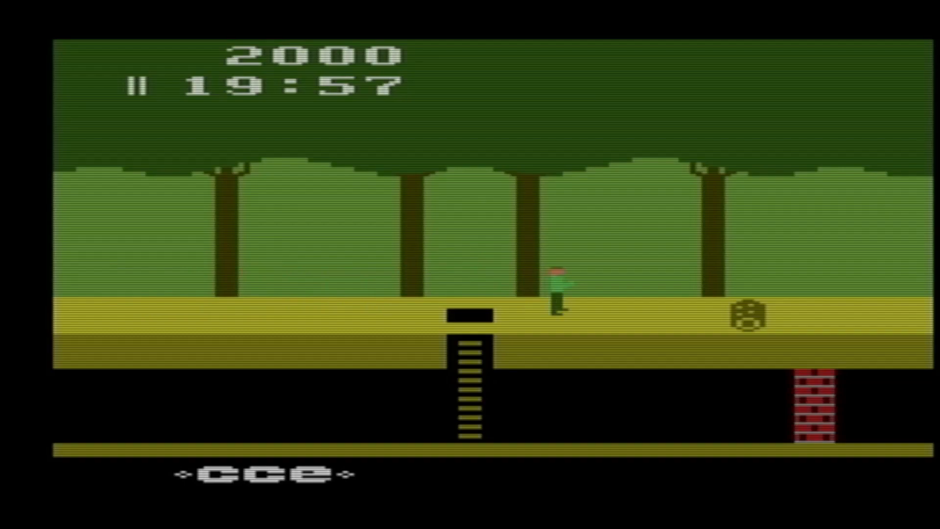
click(99, 28)
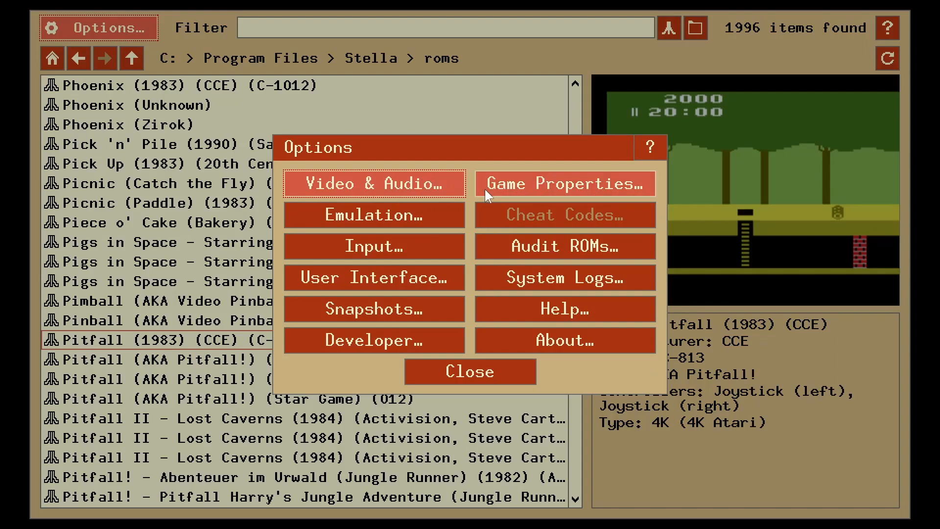
In Video & Audio, choose RGB TV mode and untick Phosphor for all ROMs
click(373, 184)
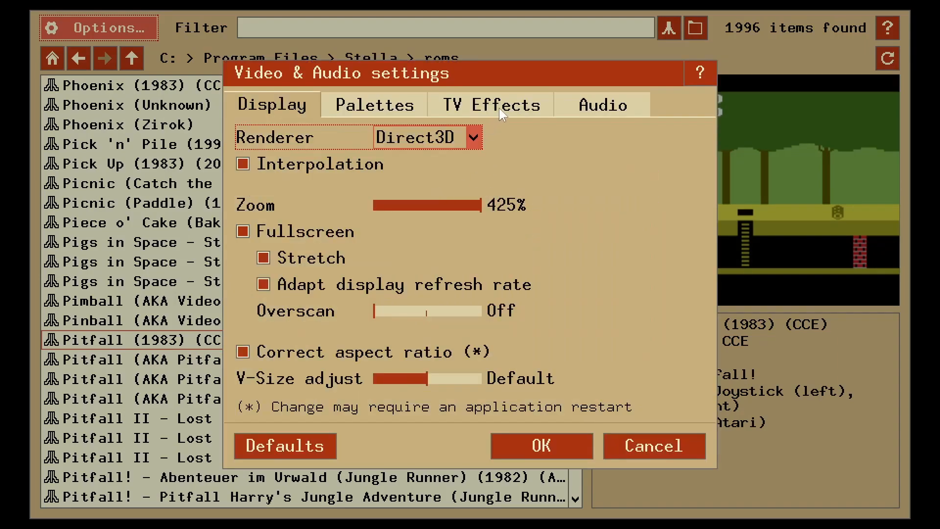
click(489, 104)
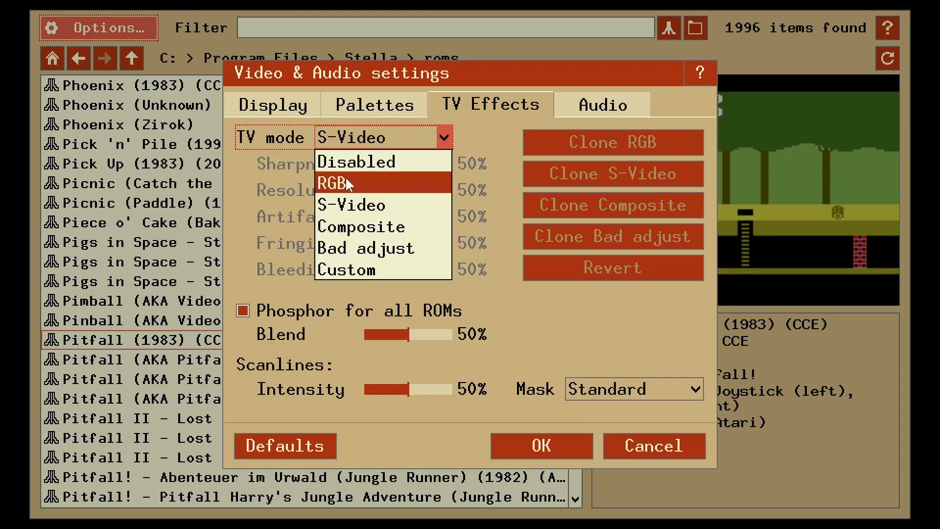
click(337, 183)
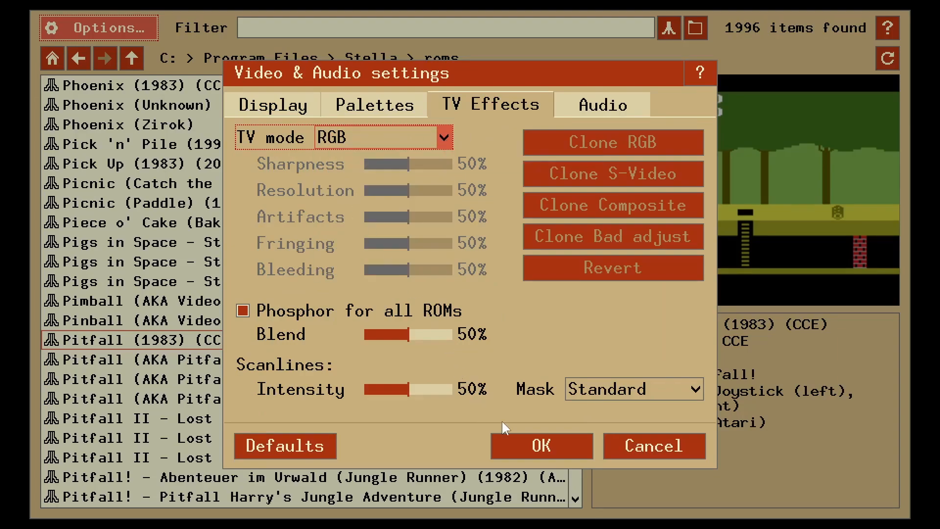
click(242, 311)
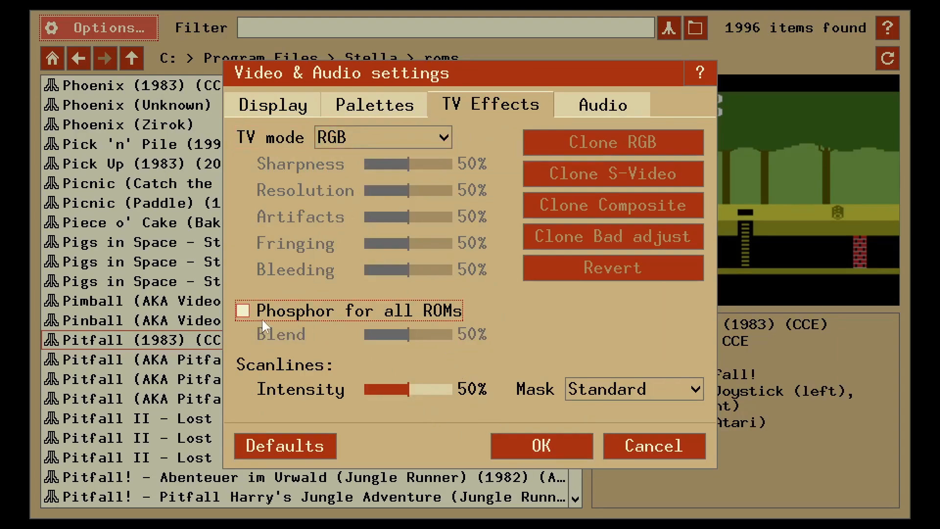
drag(407, 389, 389, 389)
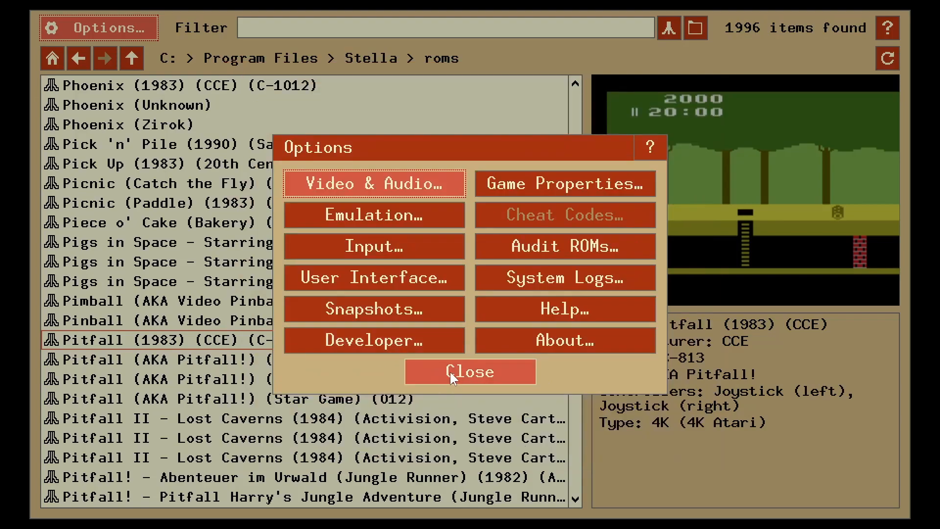
Close the Options dialog to return to the ROM launcher with Pitfall selected
click(470, 372)
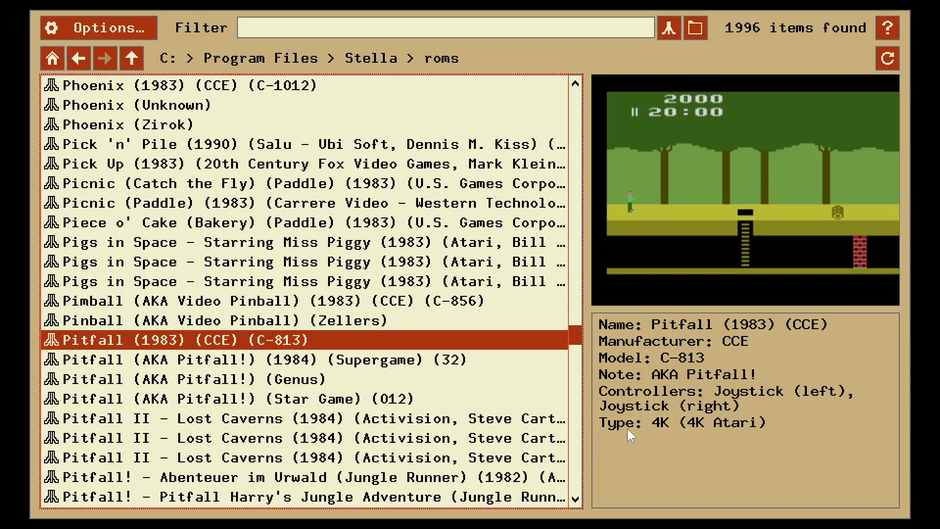
mouse_move(752, 500)
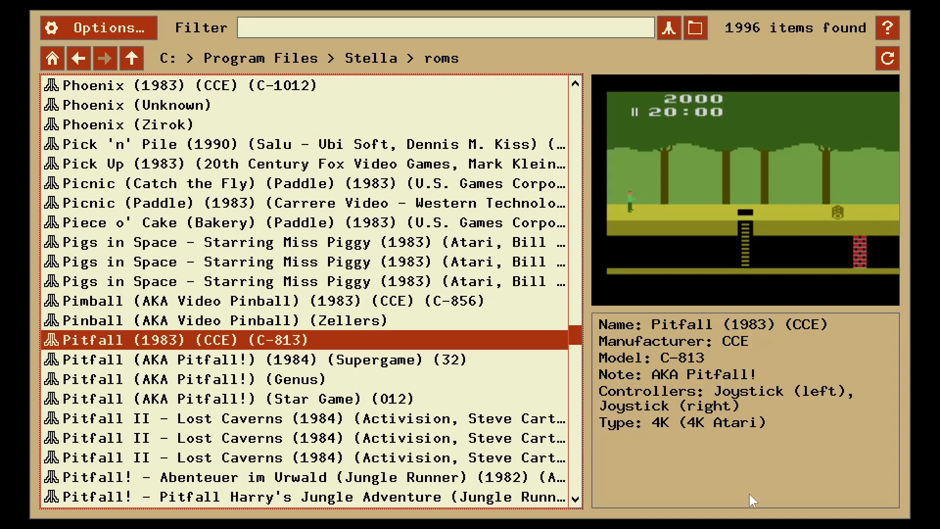